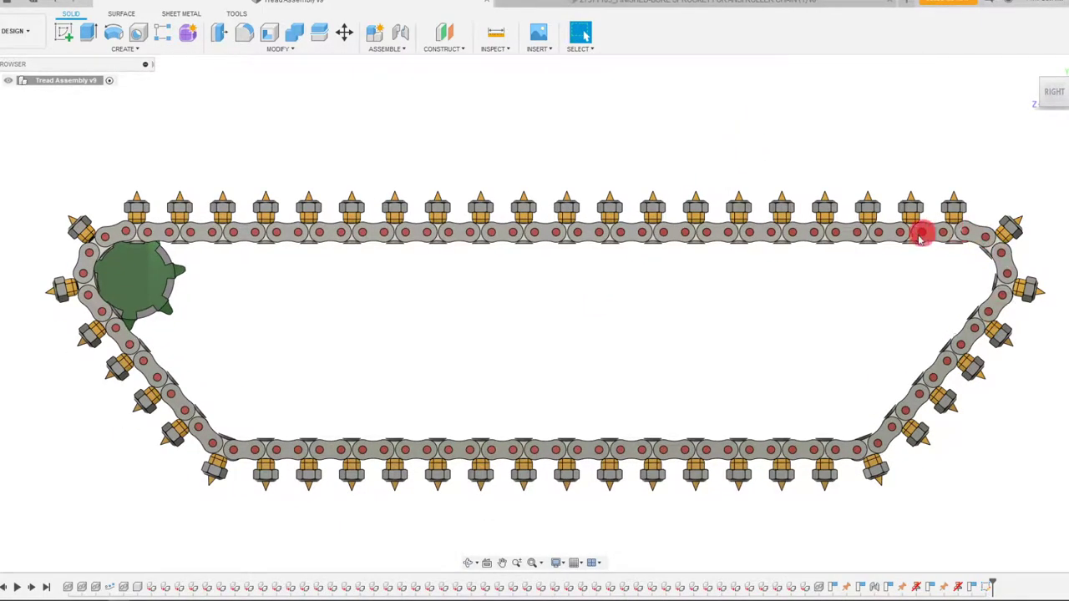
pyautogui.moveTo(1011, 274)
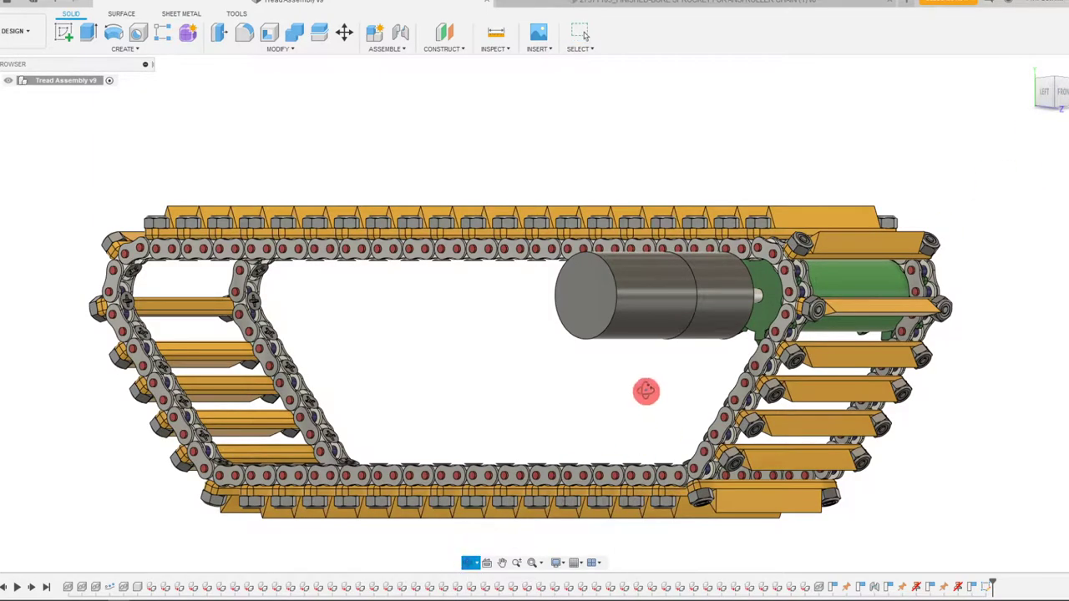
# - Start a new design and begin a sketch on the YZ origin plane
pyautogui.moveTo(645, 391); pyautogui.dragTo(481, 415)
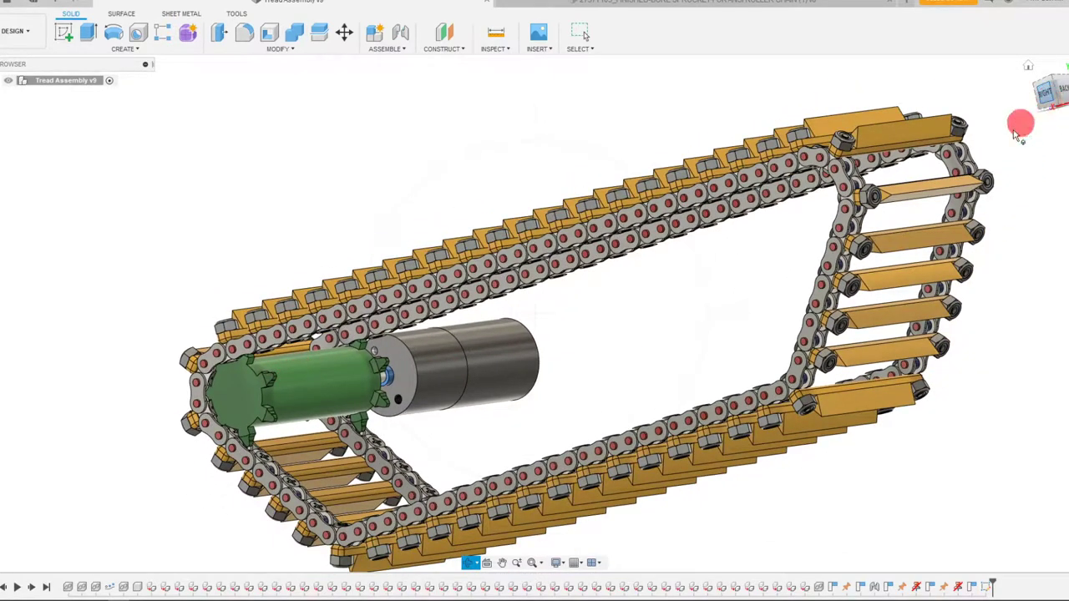
pyautogui.click(1043, 92)
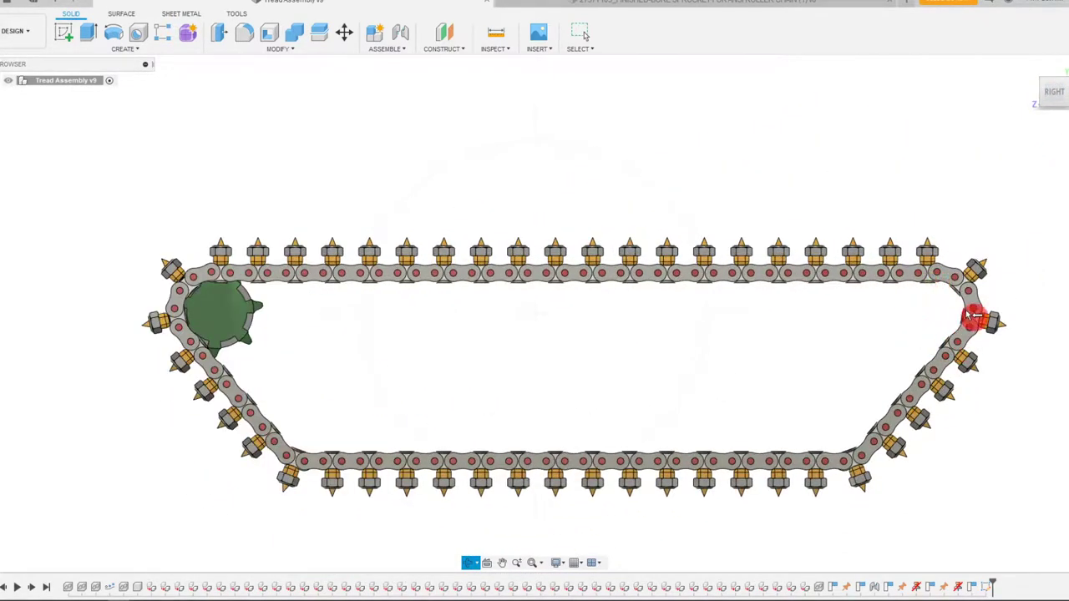
pyautogui.moveTo(944, 291)
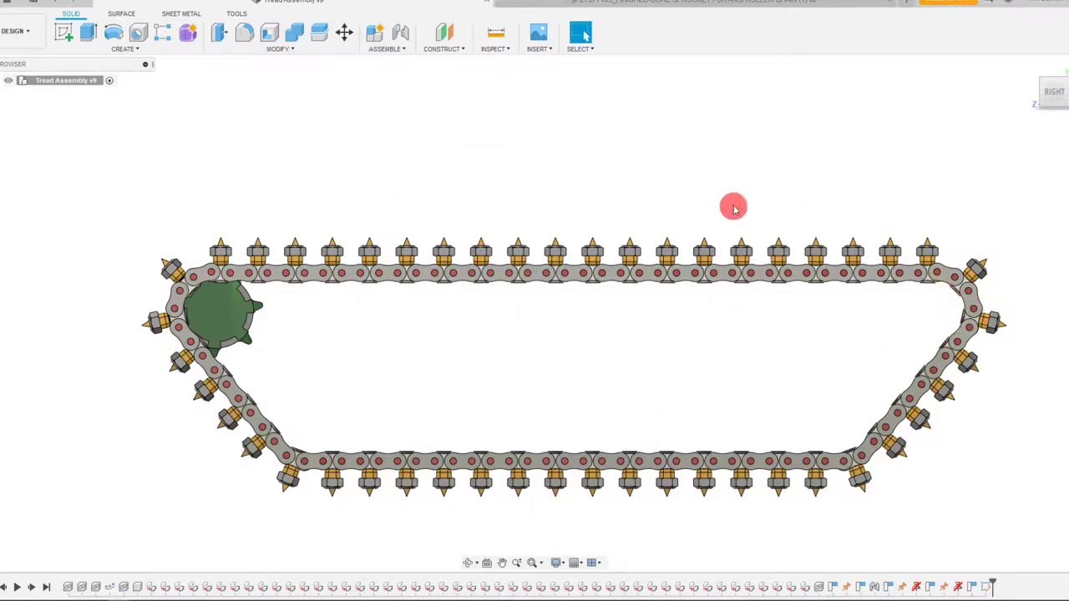
pyautogui.moveTo(905, 6)
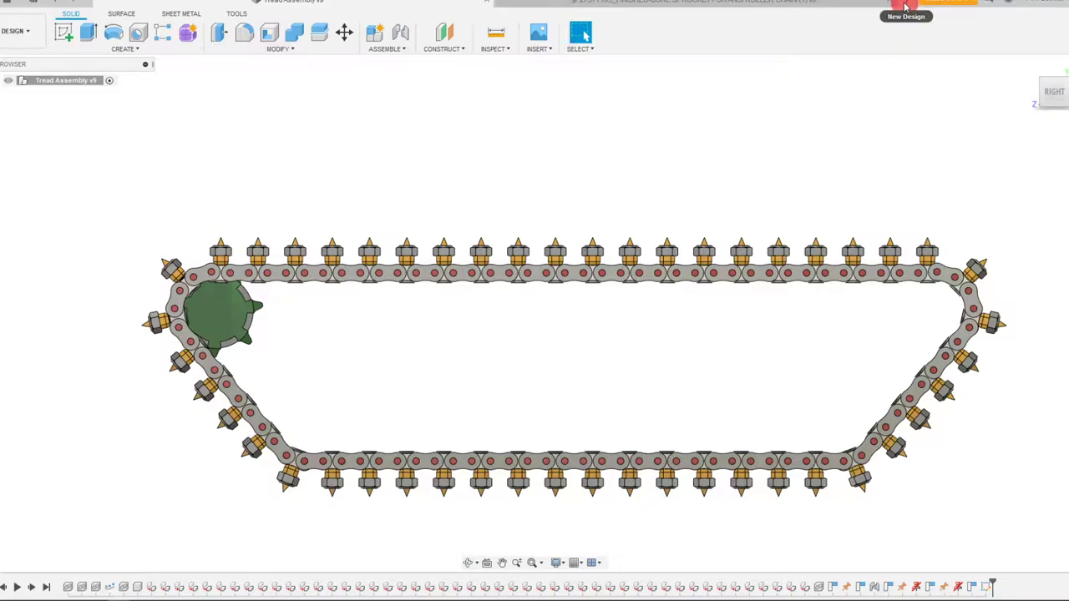
pyautogui.click(906, 17)
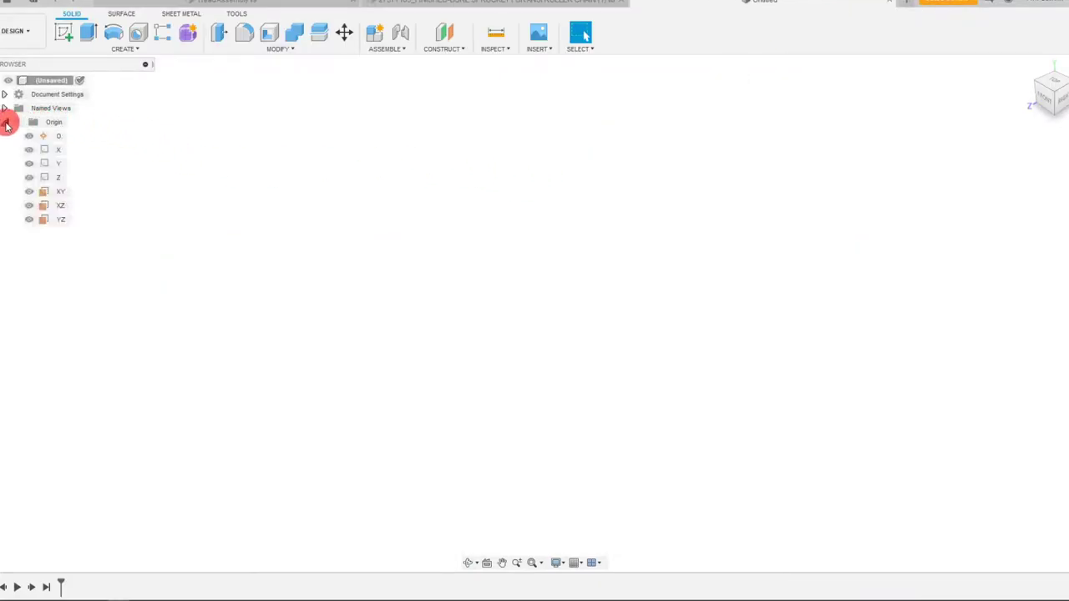
pyautogui.click(60, 191)
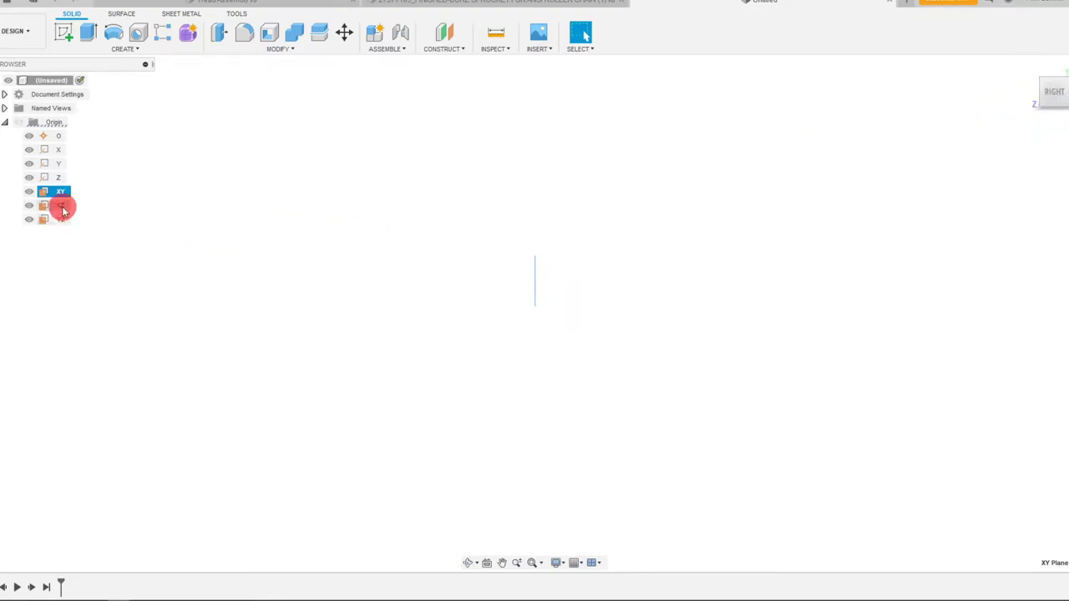
pyautogui.click(61, 219)
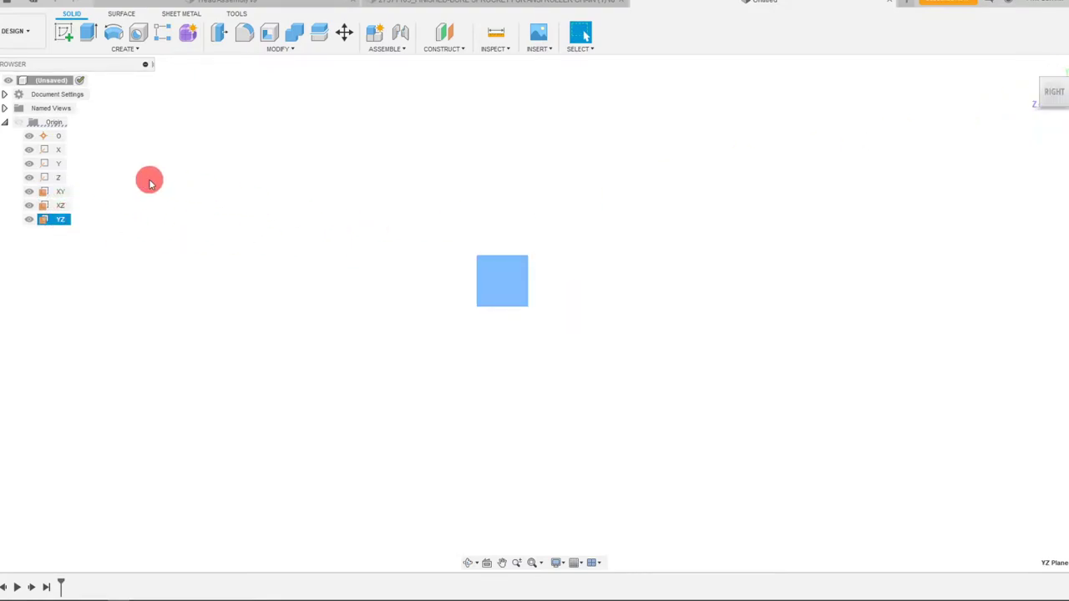
pyautogui.click(501, 281)
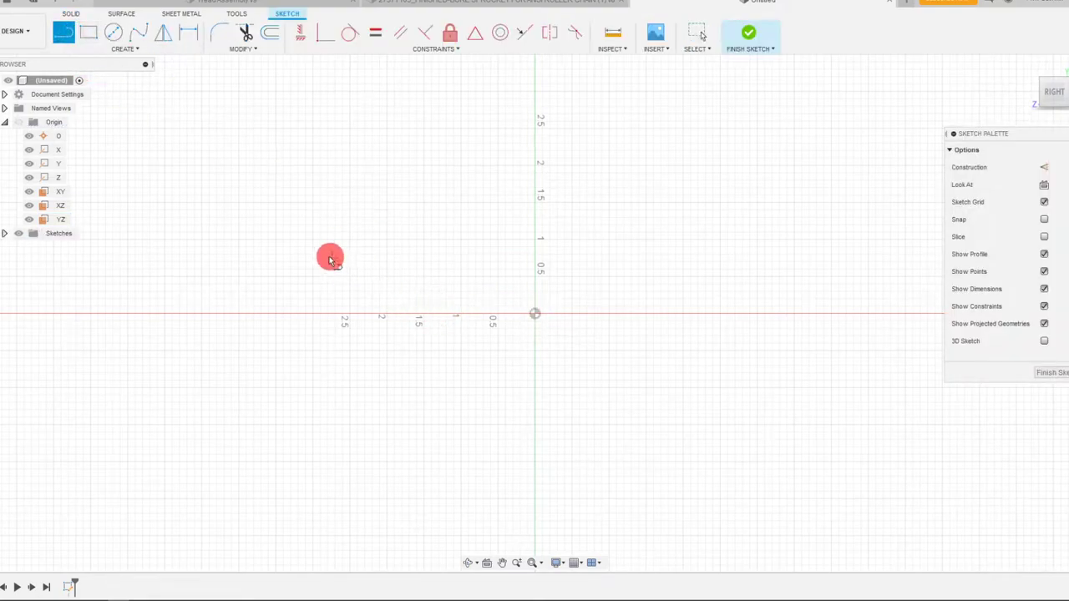
# - Draw a horizontal line and constrain it down onto the horizontal axis
pyautogui.moveTo(327, 256); pyautogui.dragTo(682, 256)
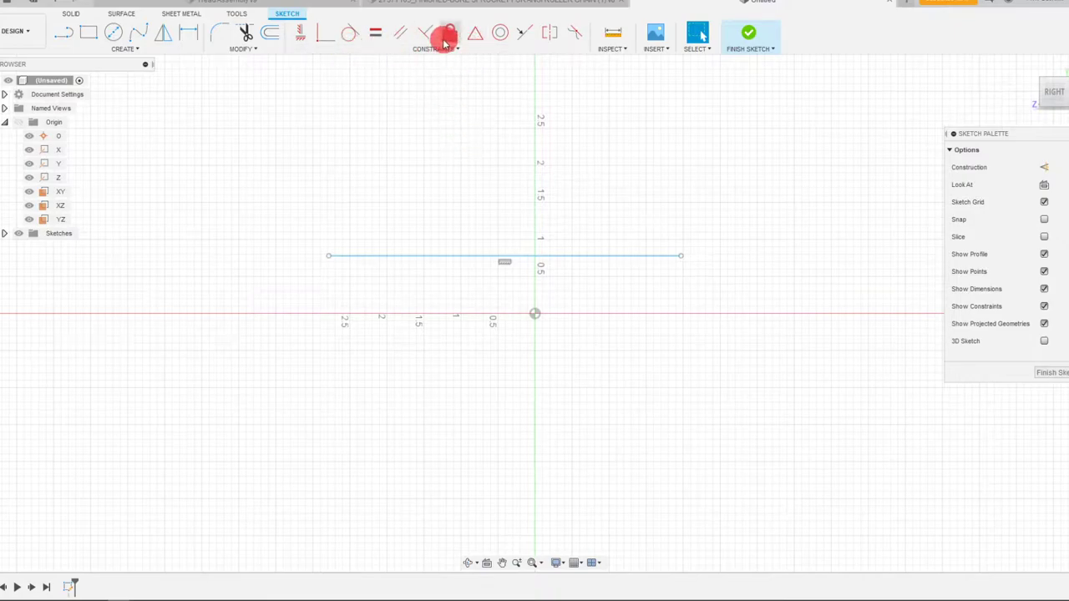
pyautogui.click(498, 256)
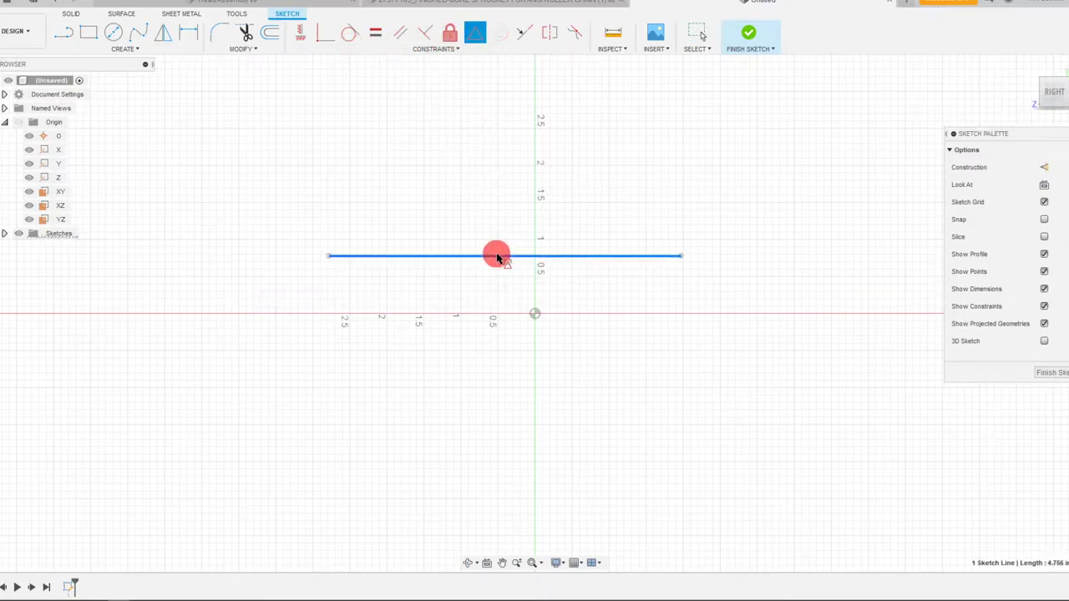
pyautogui.moveTo(498, 254); pyautogui.dragTo(534, 314)
pyautogui.write('2.275')
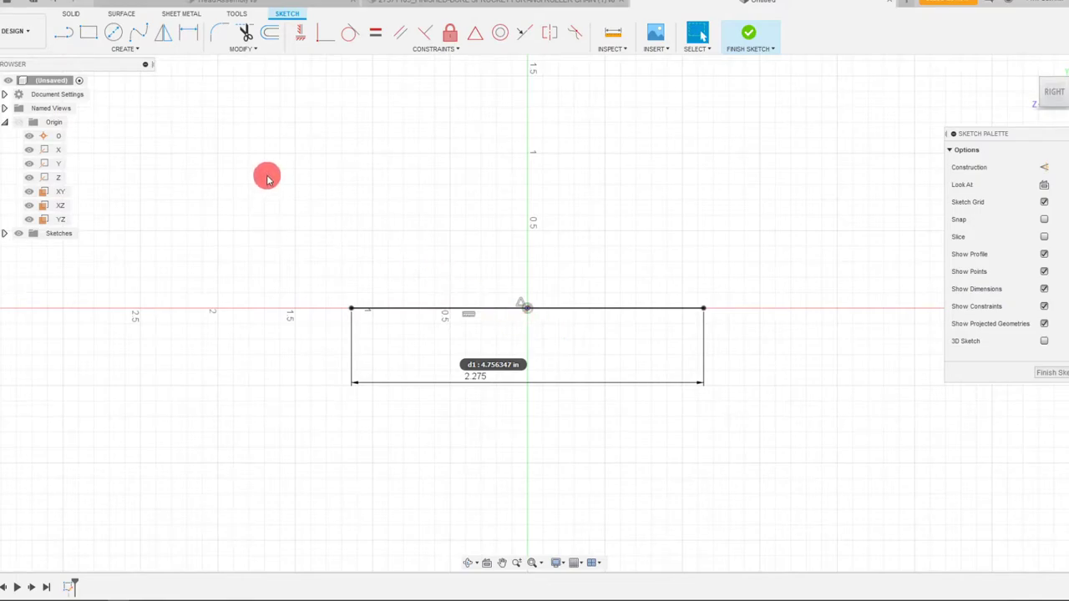
pyautogui.moveTo(358, 167)
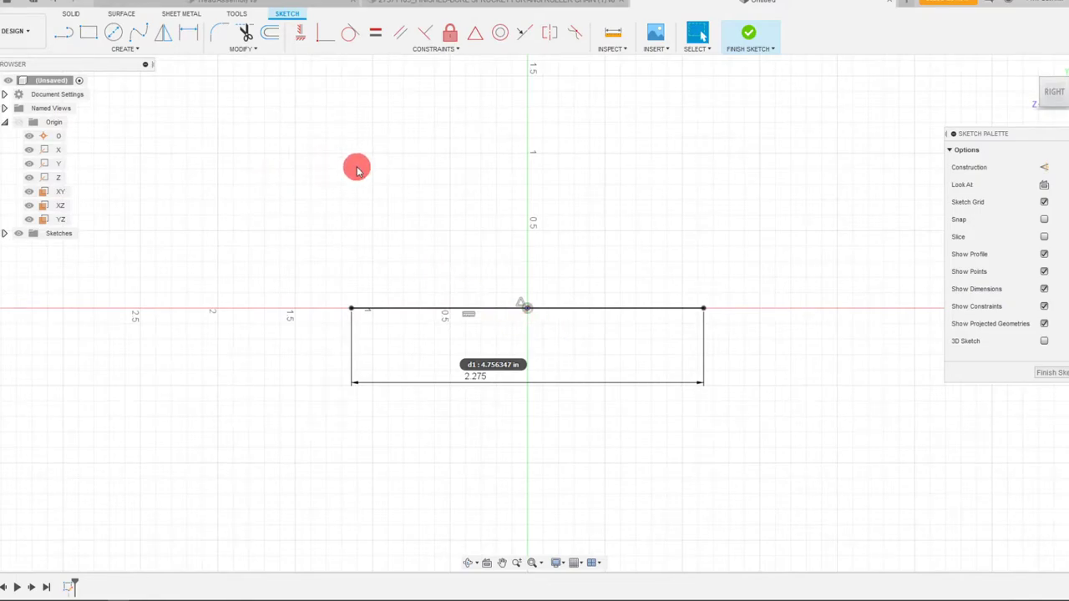
pyautogui.moveTo(401, 159)
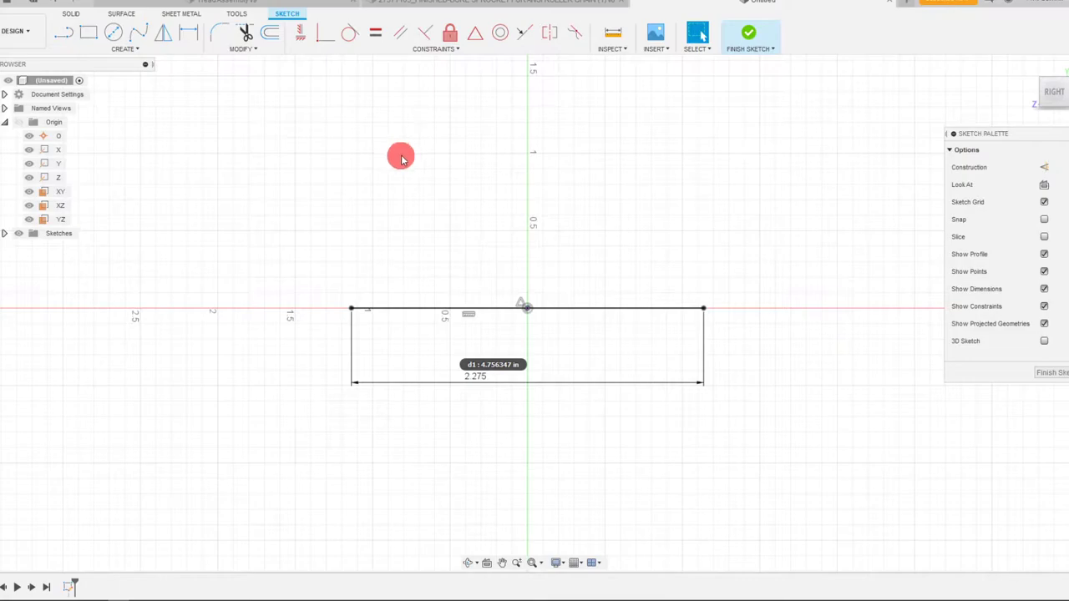
pyautogui.click(749, 31)
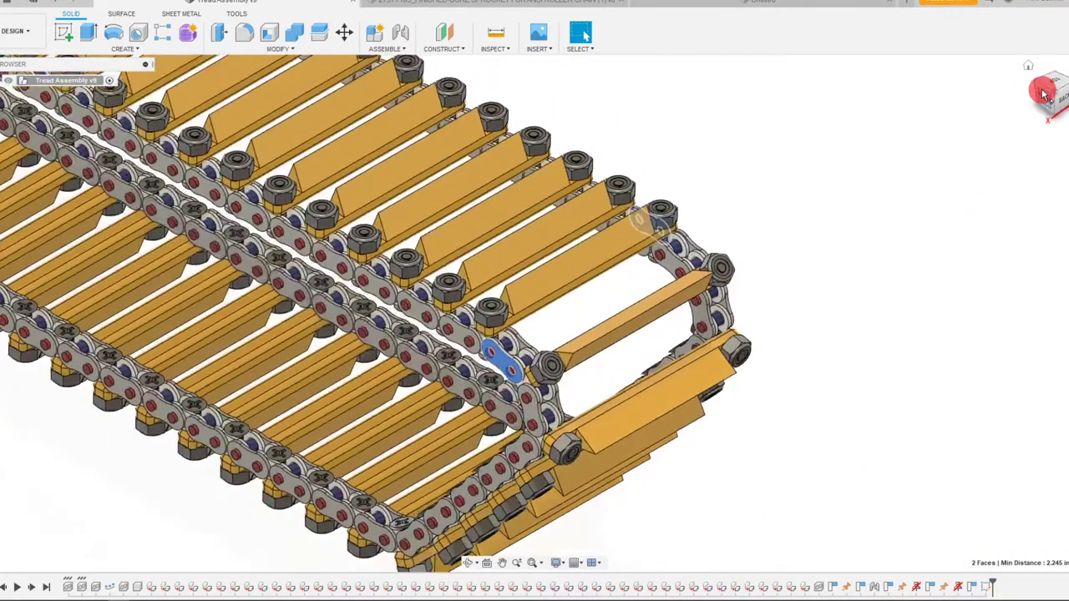
pyautogui.click(1045, 92)
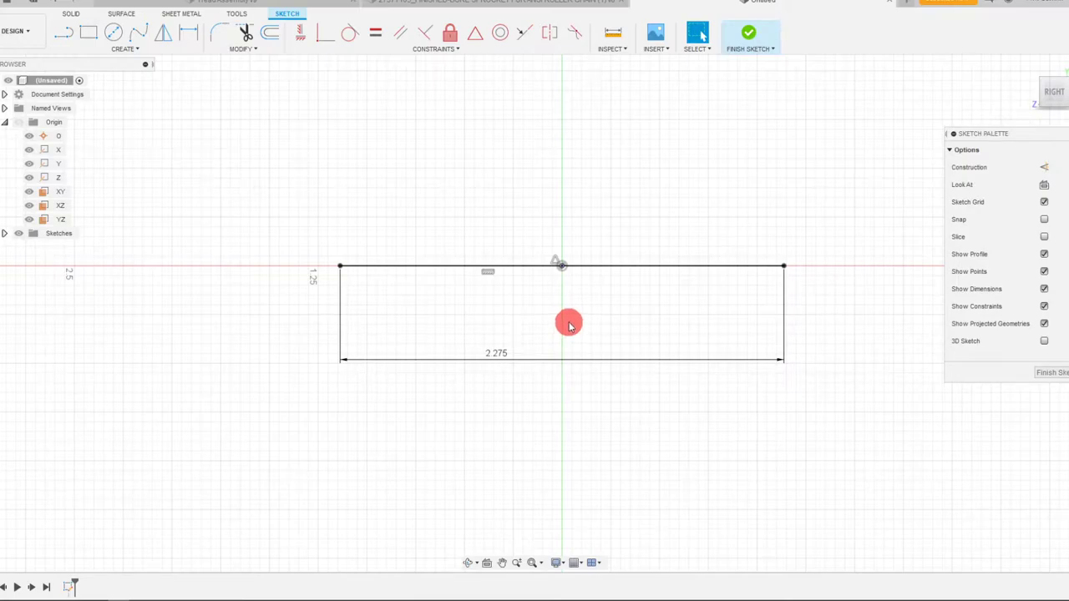
pyautogui.moveTo(201, 150)
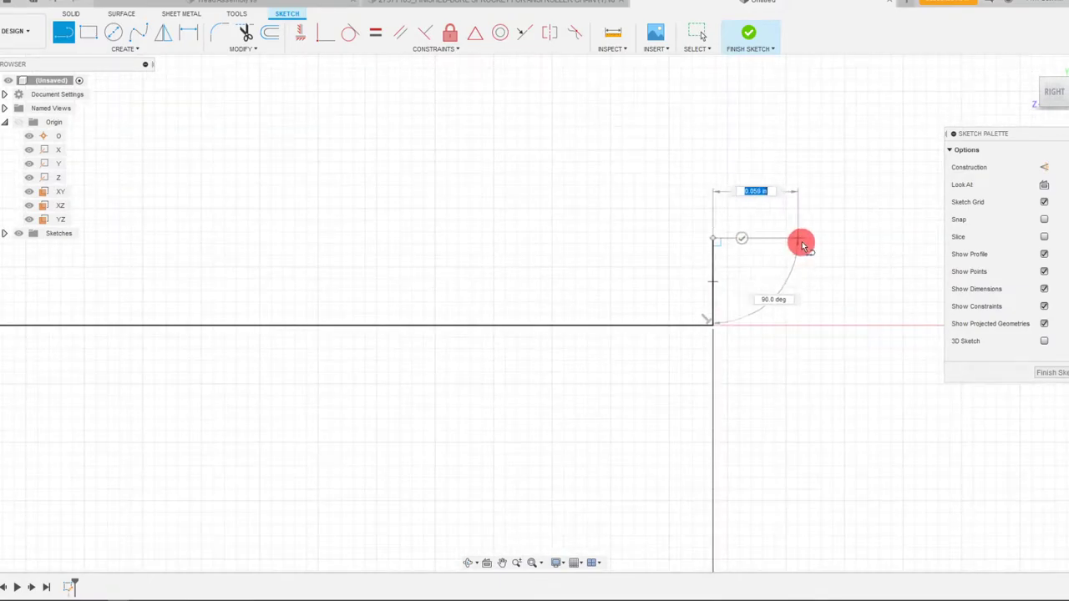
# - Draw a short line right from the top-right corner and a vertical line dropping below it
pyautogui.moveTo(802, 243); pyautogui.dragTo(832, 242)
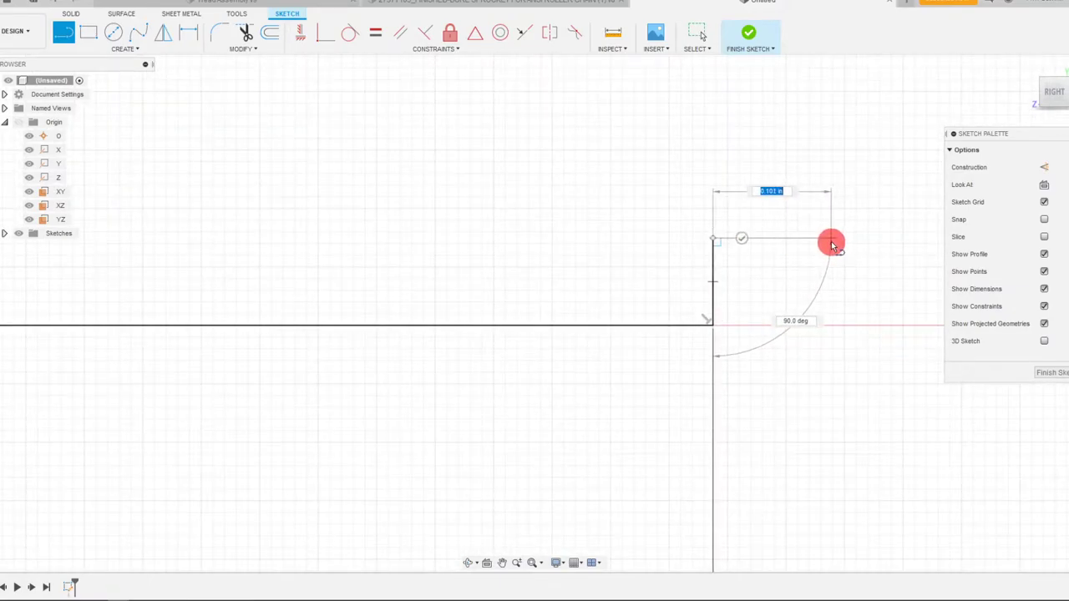
pyautogui.moveTo(832, 242); pyautogui.dragTo(829, 346)
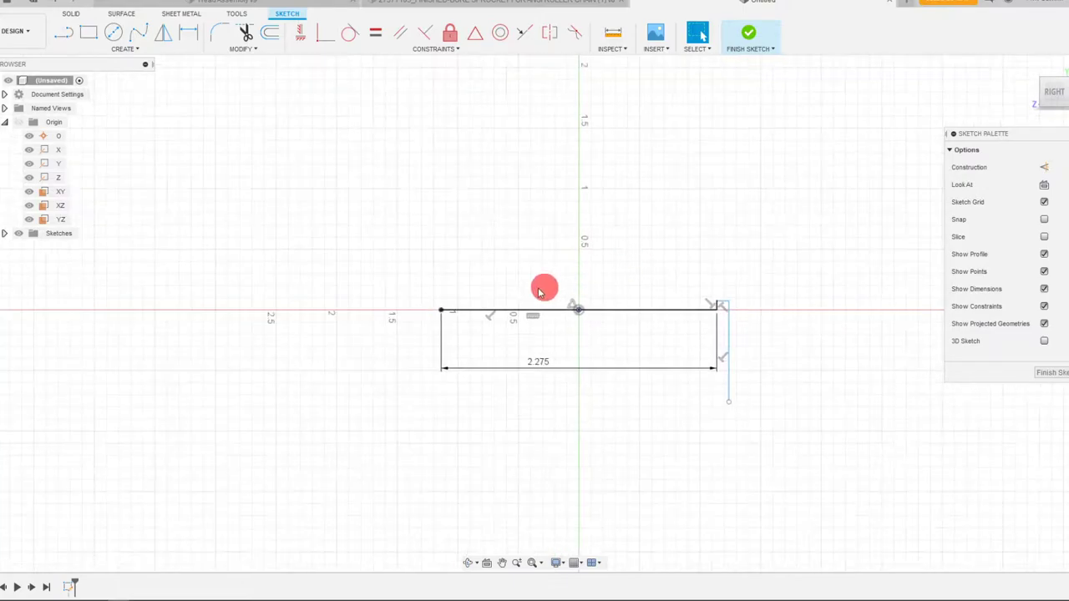
pyautogui.moveTo(565, 300)
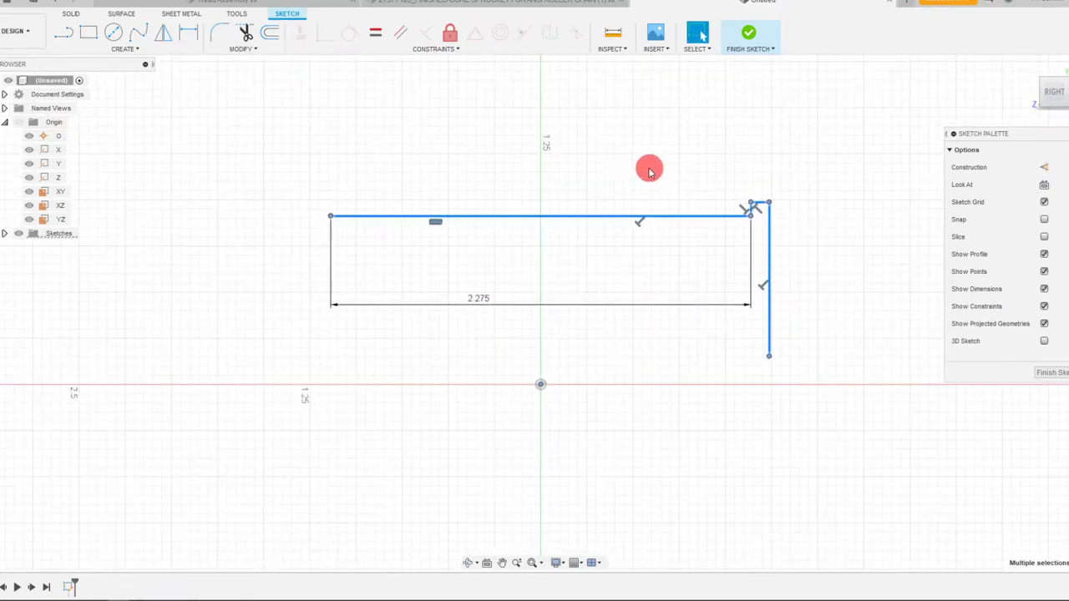
pyautogui.click(538, 378)
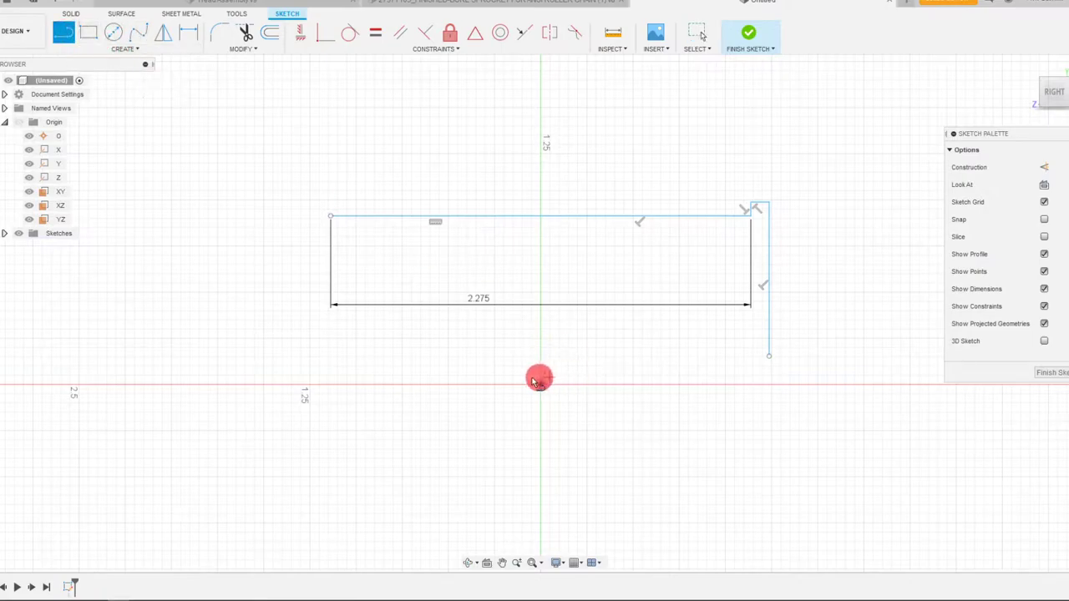
pyautogui.moveTo(304, 391)
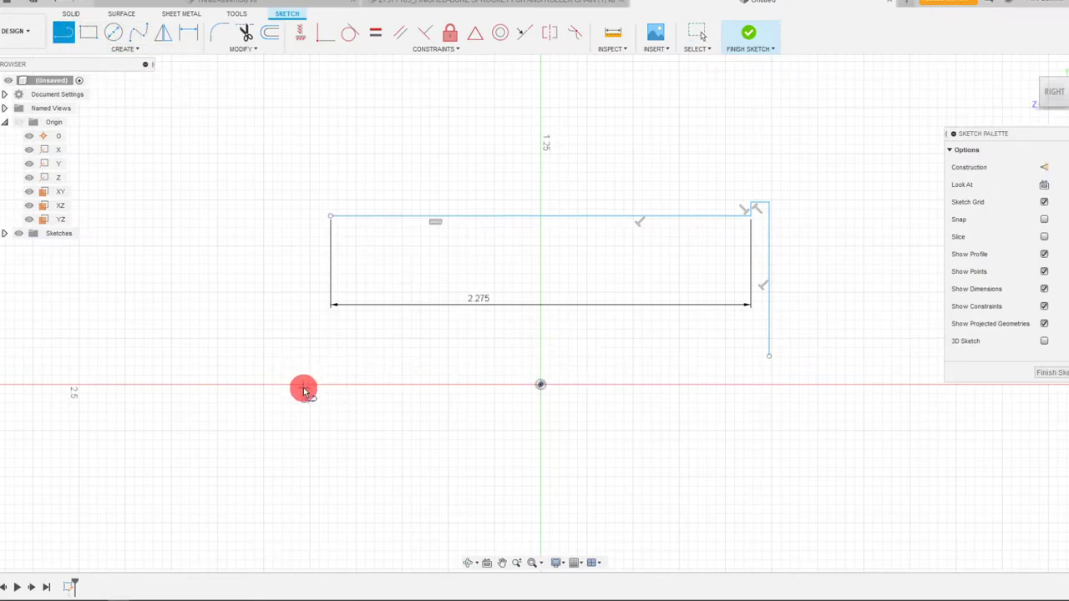
pyautogui.moveTo(231, 391)
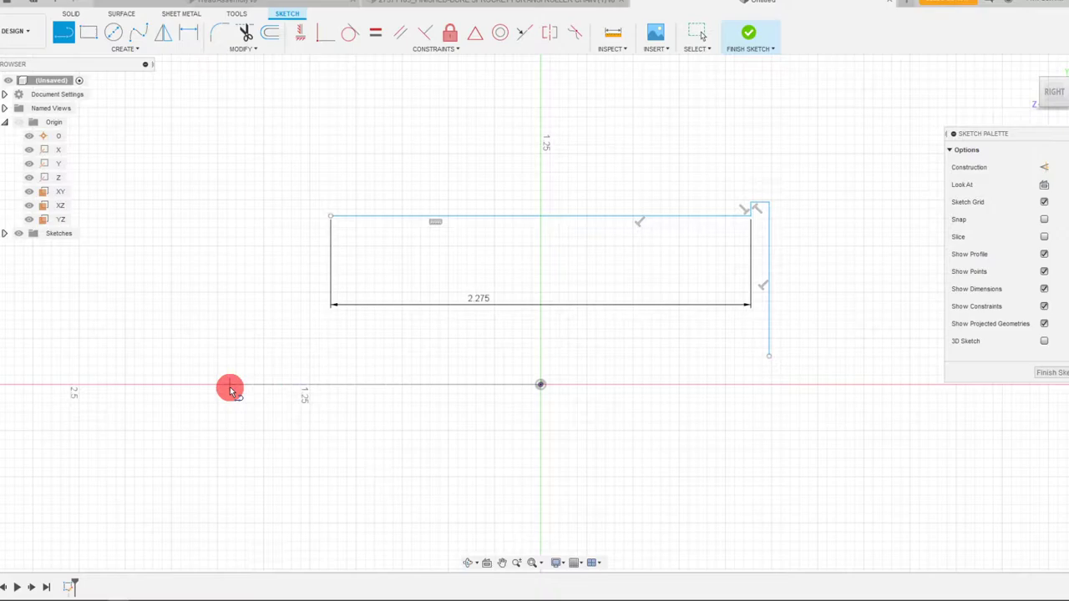
# - Make the horizontal-axis line construction and dimension the height as 8/2 with the 0.10 step
pyautogui.moveTo(231, 385); pyautogui.dragTo(692, 384)
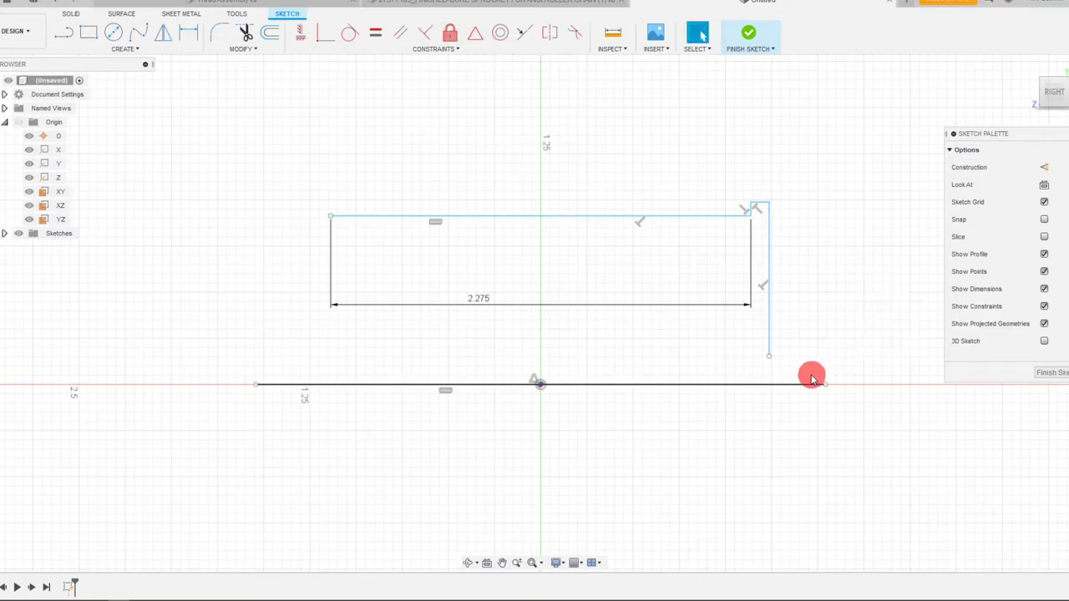
pyautogui.click(812, 383)
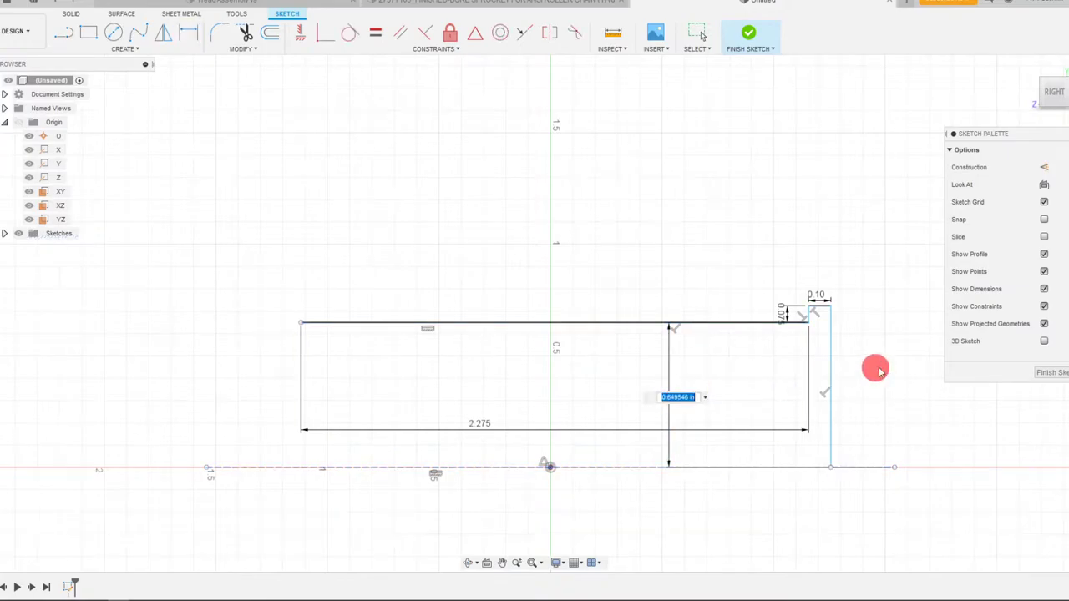
pyautogui.moveTo(855, 370)
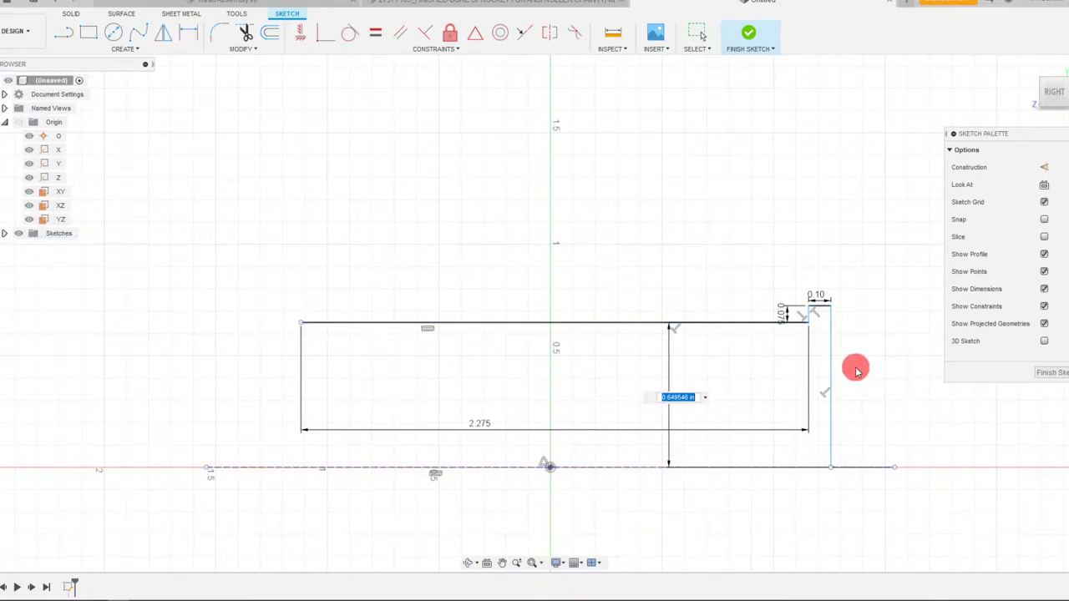
pyautogui.moveTo(822, 367)
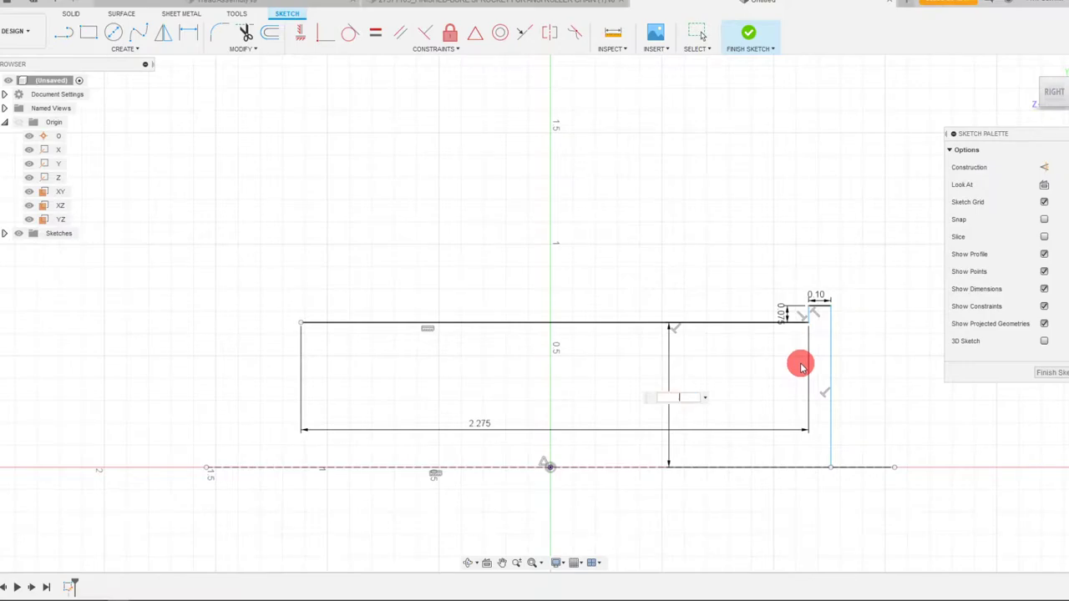
pyautogui.write('8/2')
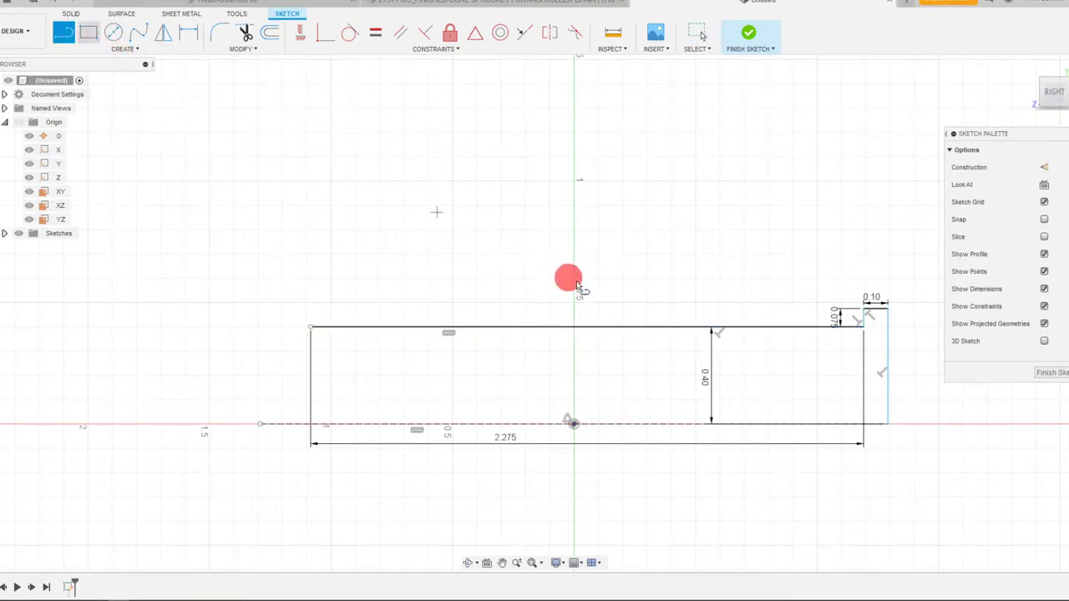
pyautogui.moveTo(568, 361)
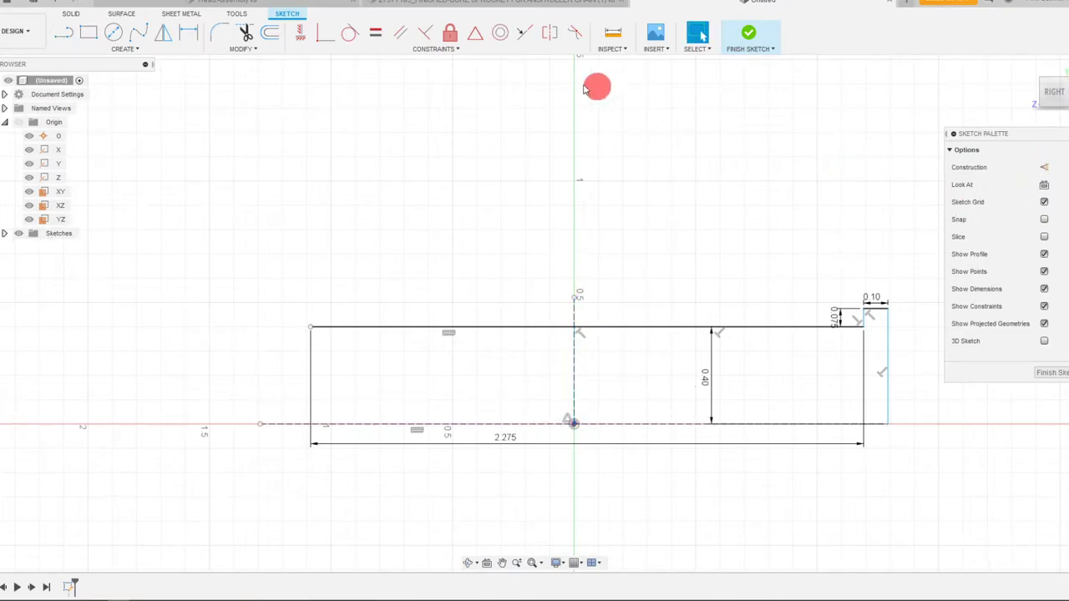
# - Draw the left flange's 0.10 step and trim leftover lines to close the profile
pyautogui.click(605, 328)
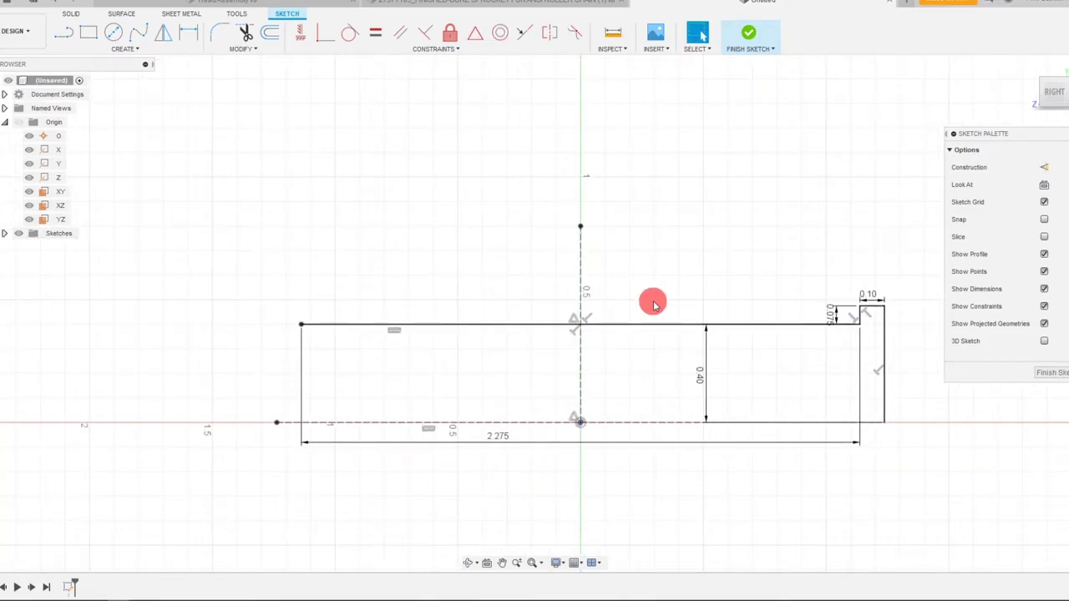
pyautogui.moveTo(643, 303)
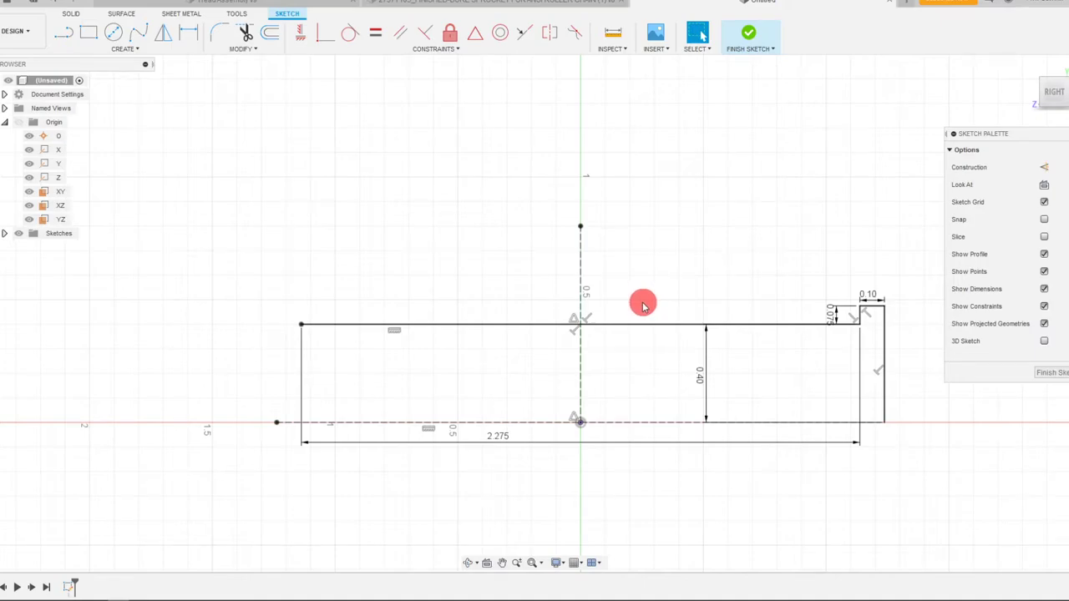
pyautogui.moveTo(60, 61)
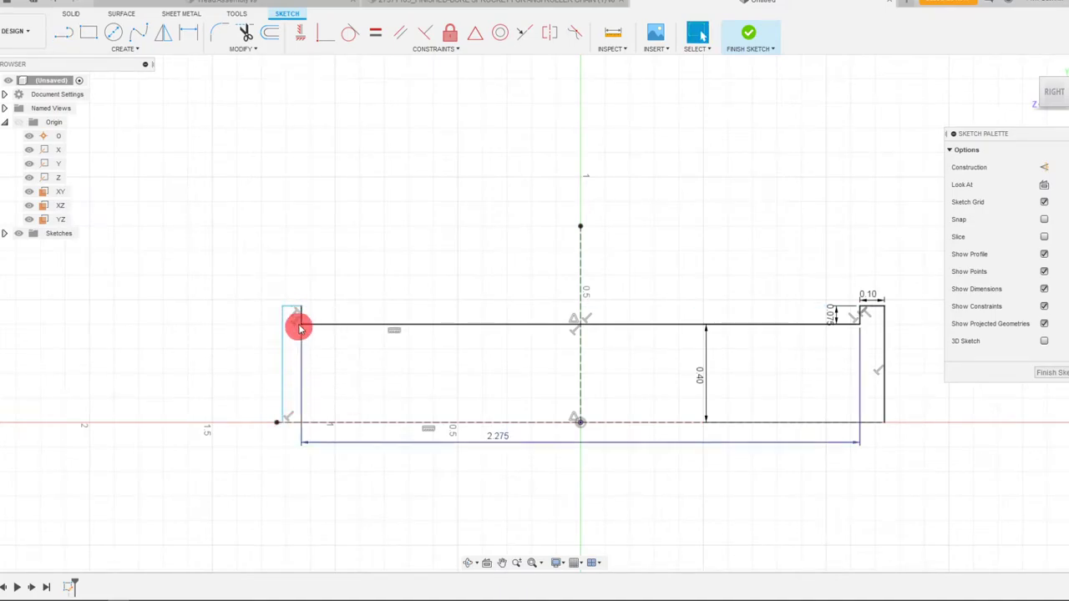
pyautogui.click(271, 31)
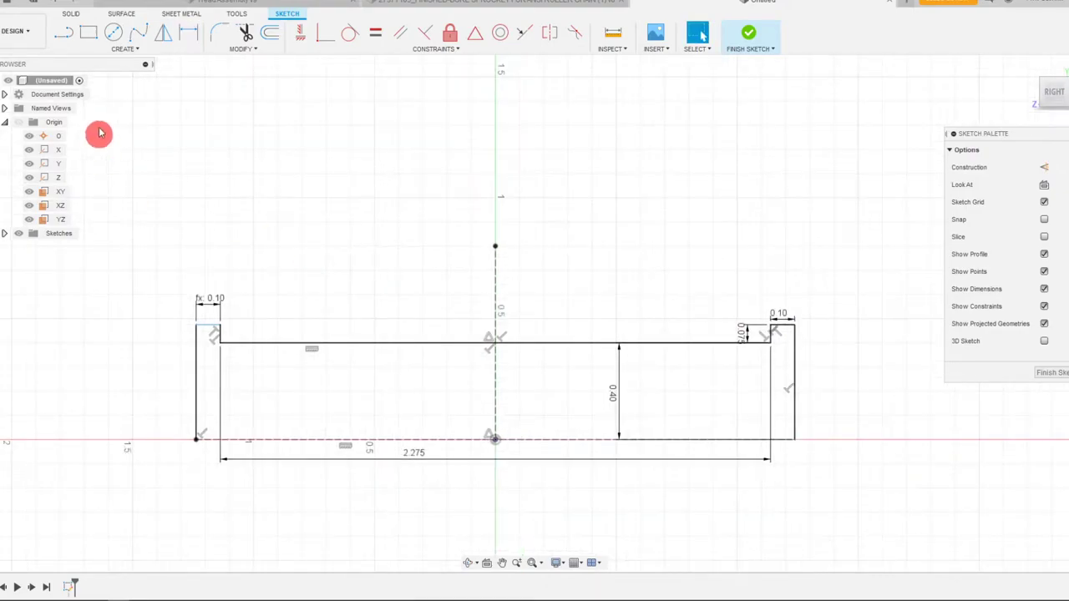
pyautogui.click(291, 441)
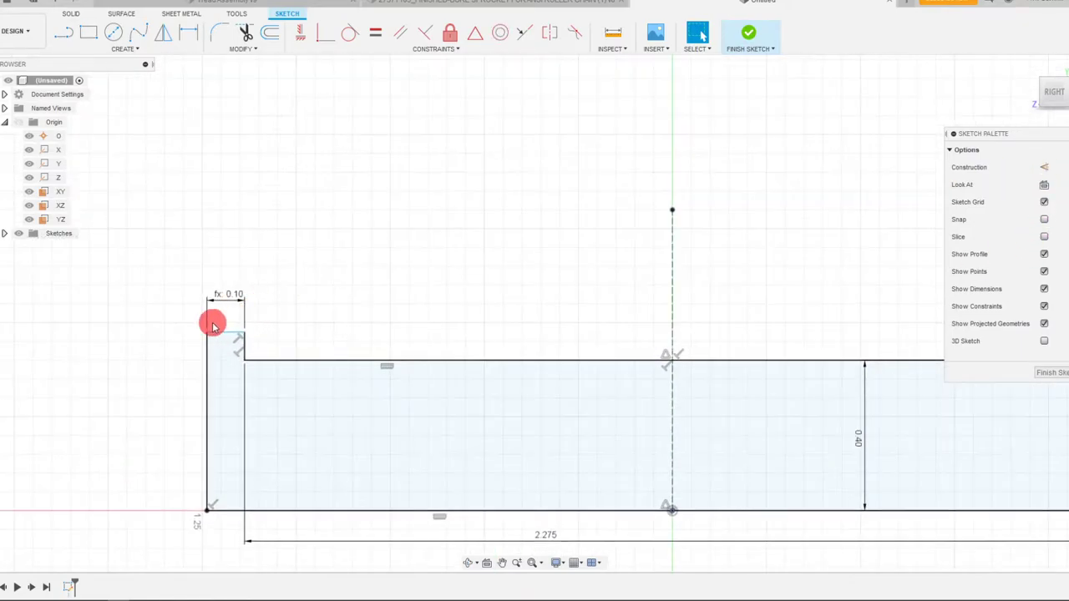
pyautogui.click(244, 33)
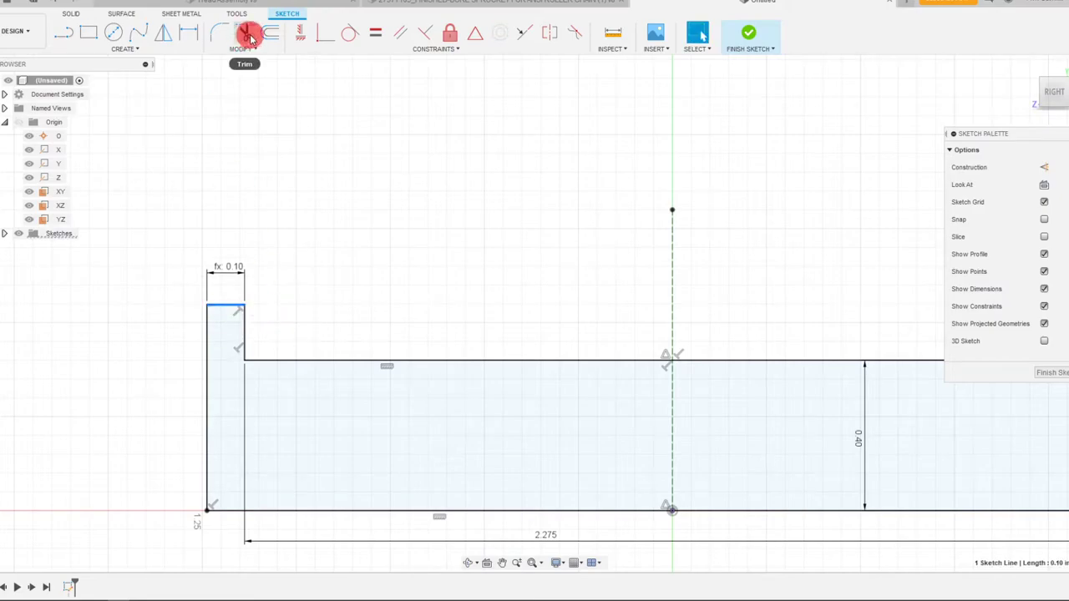
pyautogui.click(249, 34)
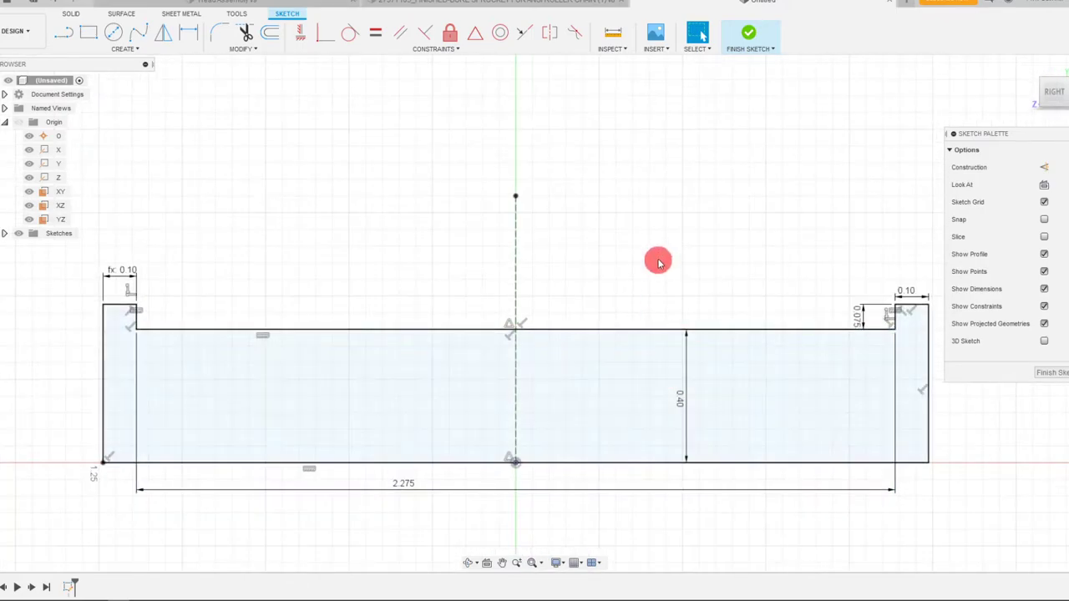
pyautogui.moveTo(624, 276)
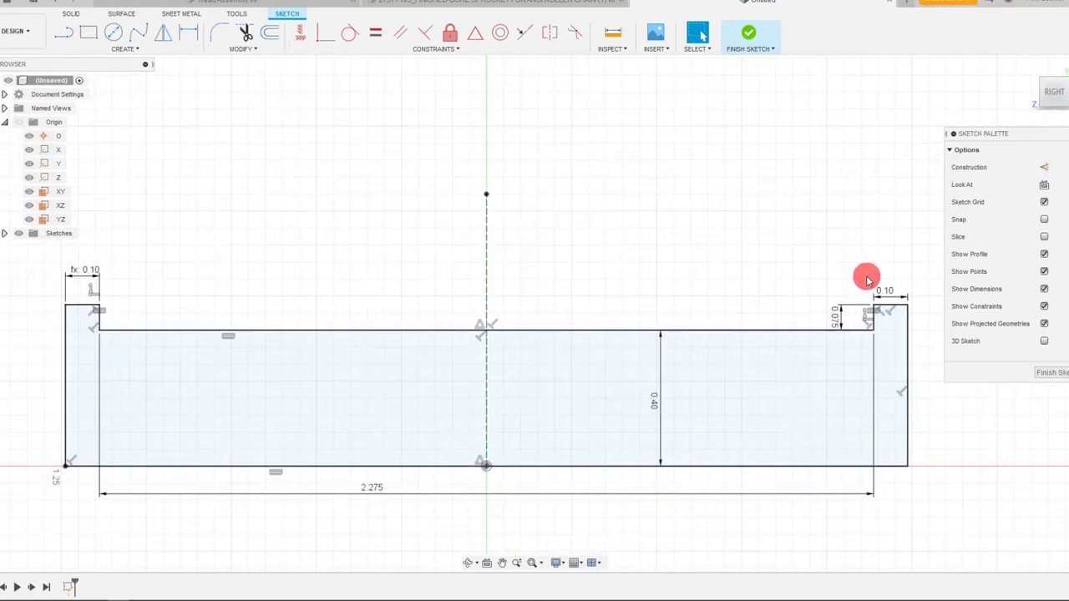
pyautogui.moveTo(829, 258)
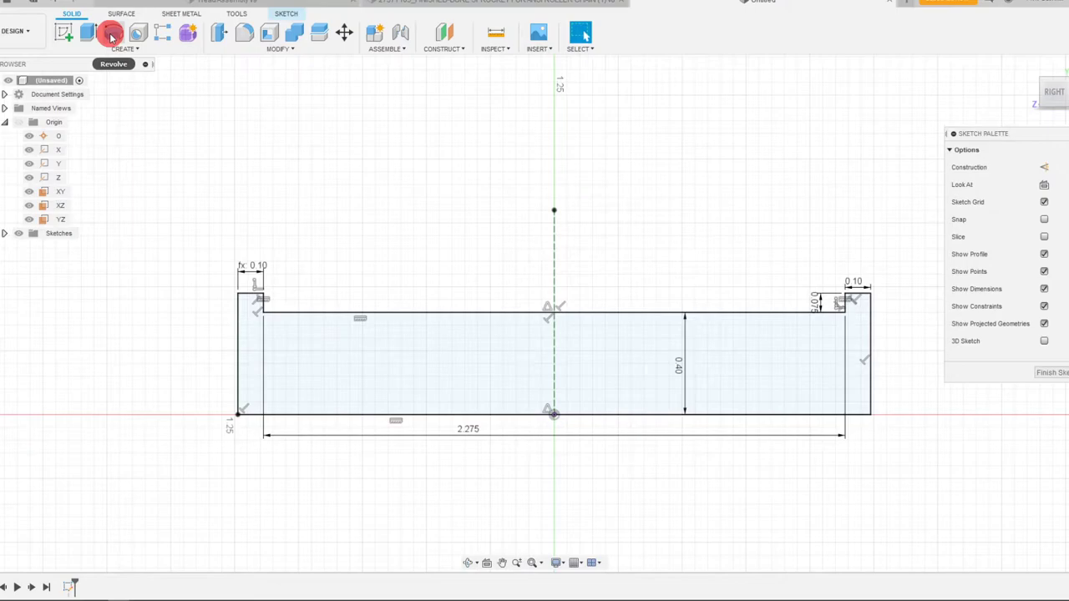
# - Revolve the profile 360° about the centre axis into a solid flanged spindle
pyautogui.click(110, 34)
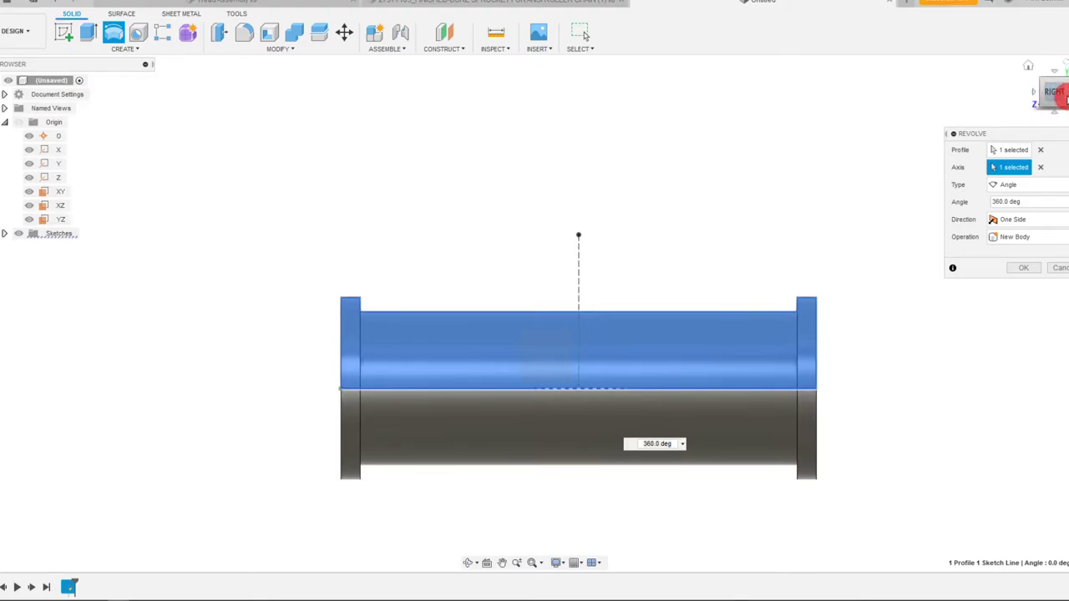
pyautogui.click(1053, 92)
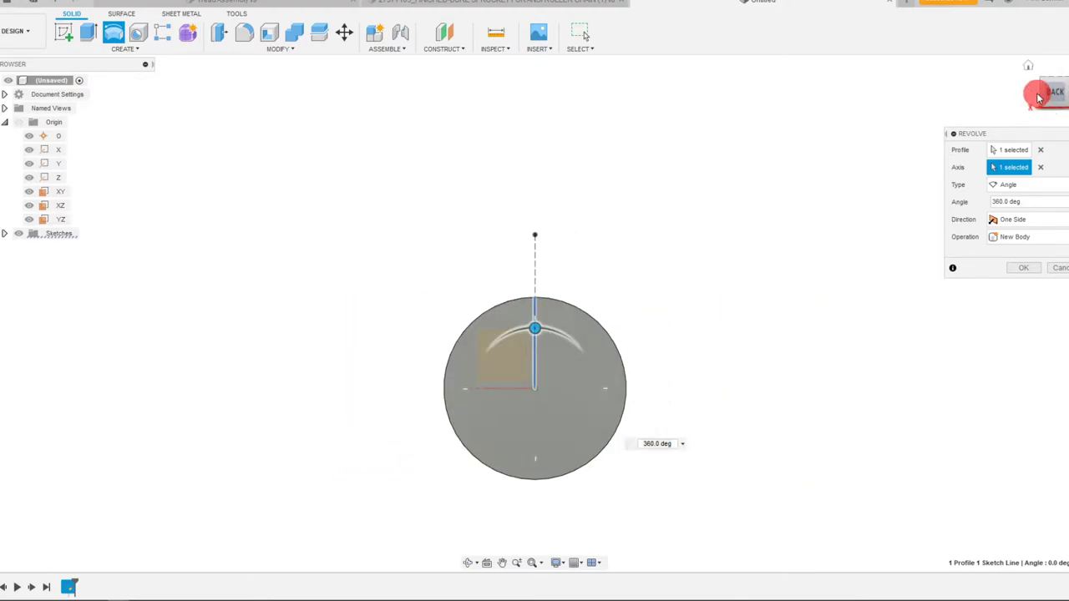
pyautogui.click(1022, 267)
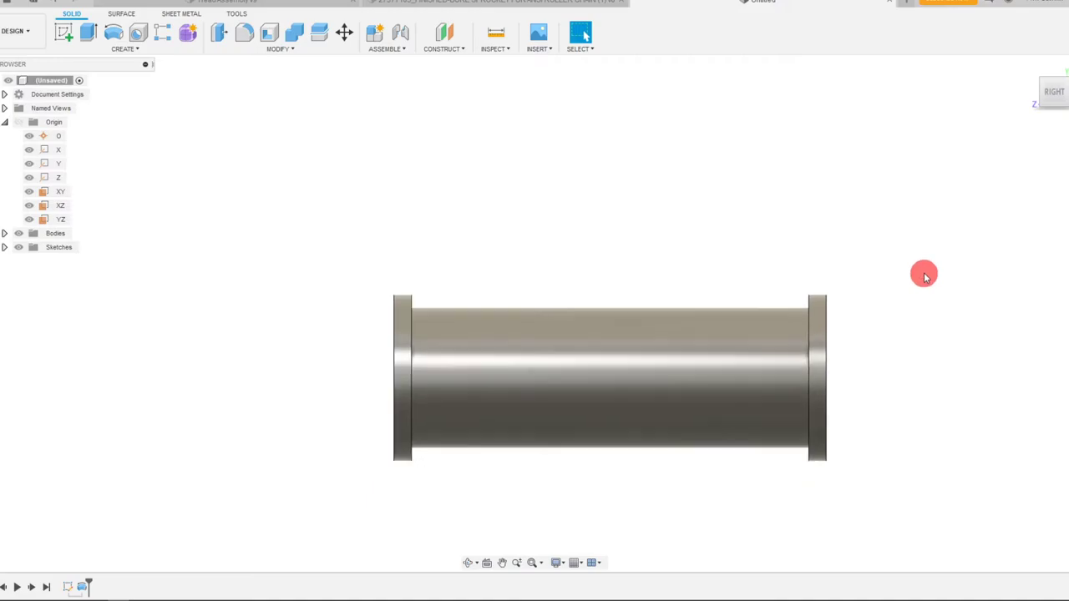
pyautogui.moveTo(1044, 92)
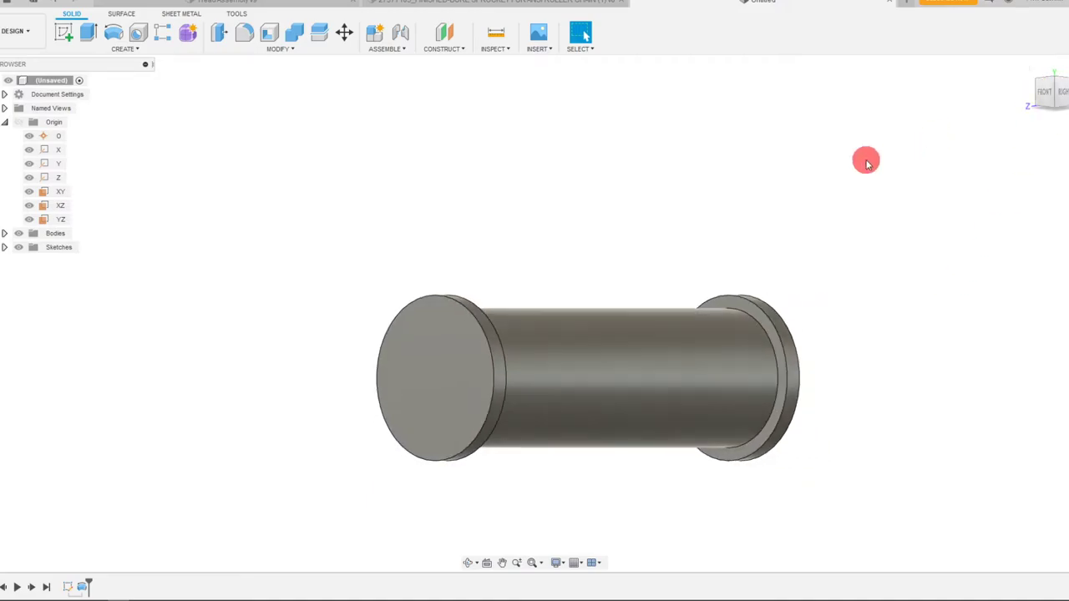
pyautogui.moveTo(175, 94)
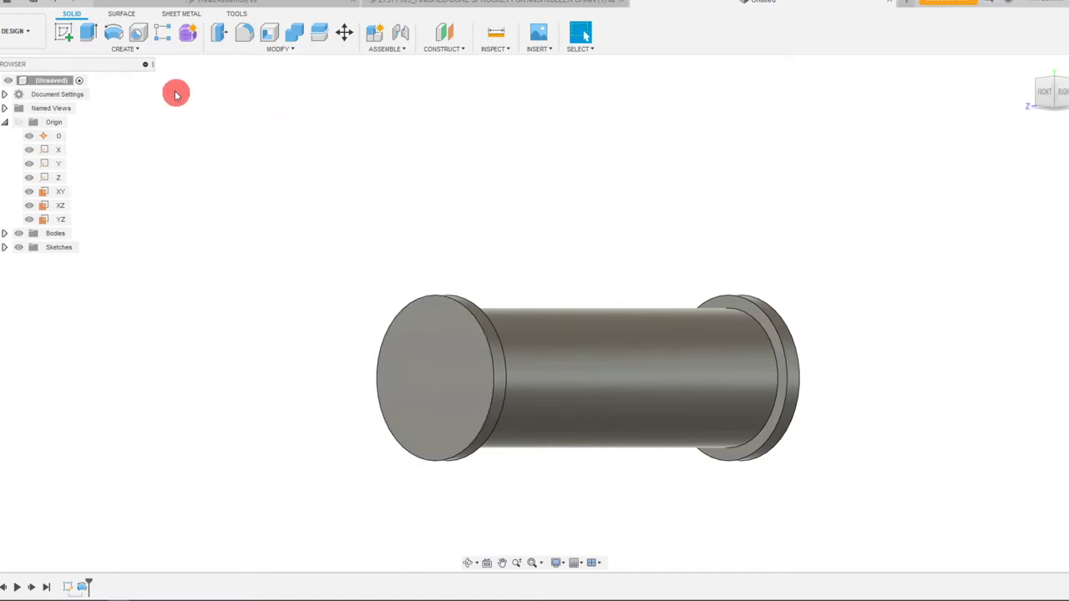
# - Place a hole at the end face centre with Extents set to All
pyautogui.click(137, 32)
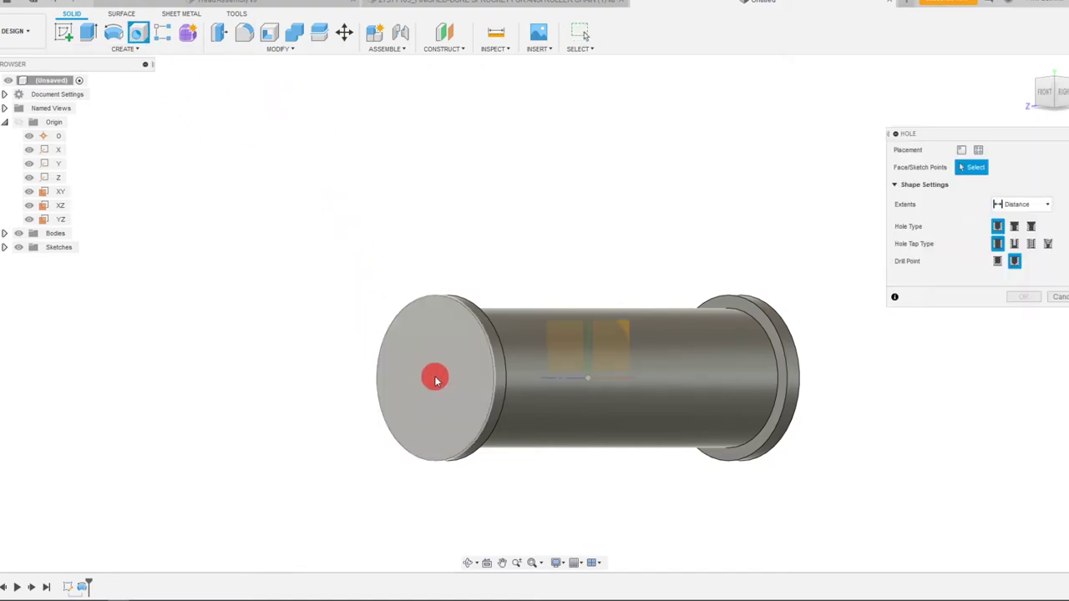
pyautogui.click(435, 378)
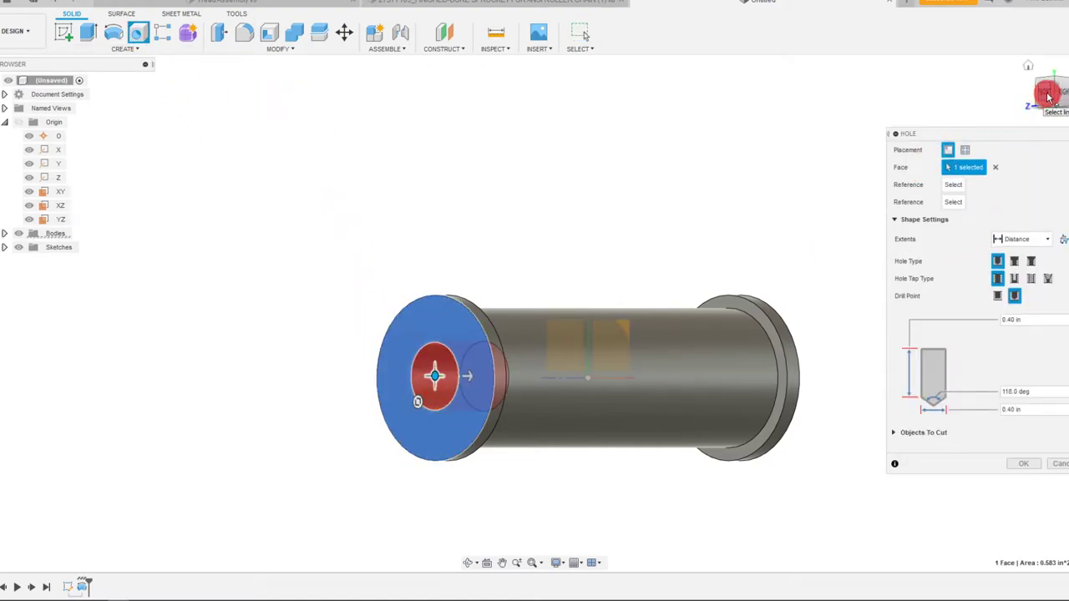
pyautogui.click(1046, 90)
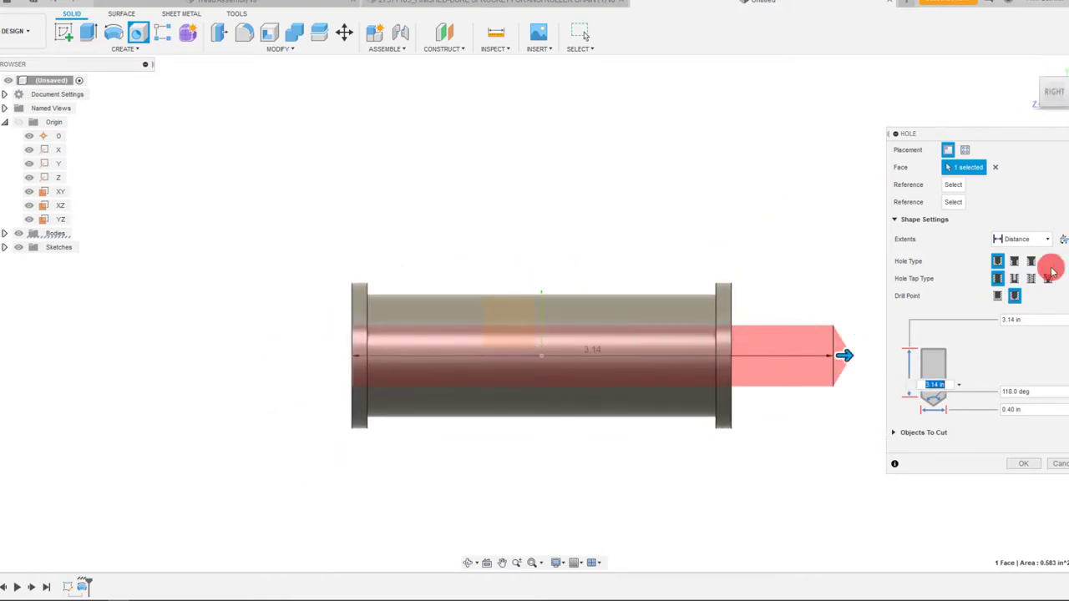
pyautogui.click(1046, 239)
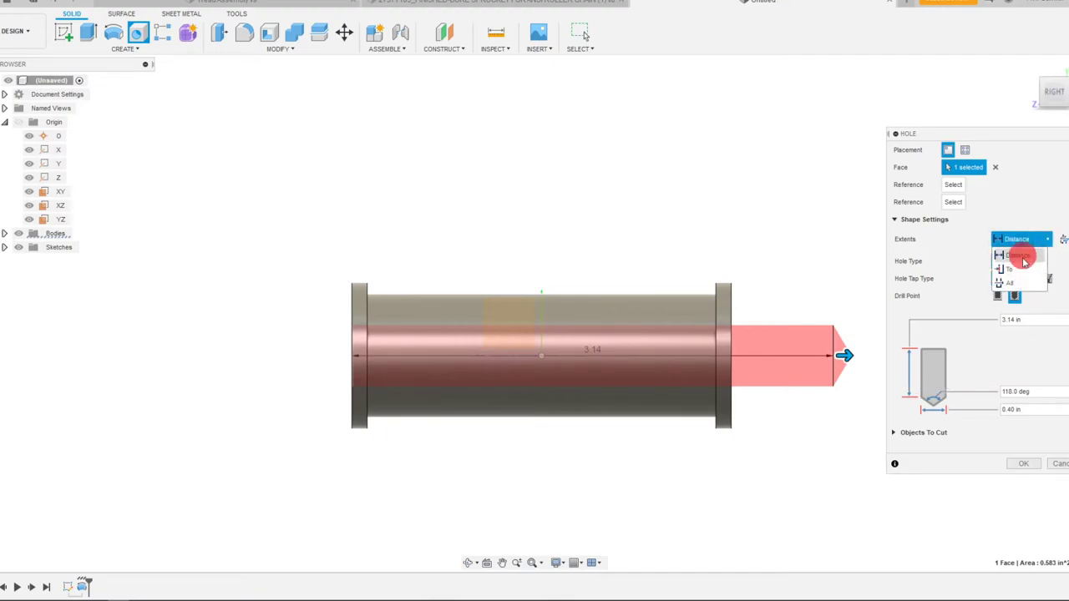
pyautogui.click(1009, 282)
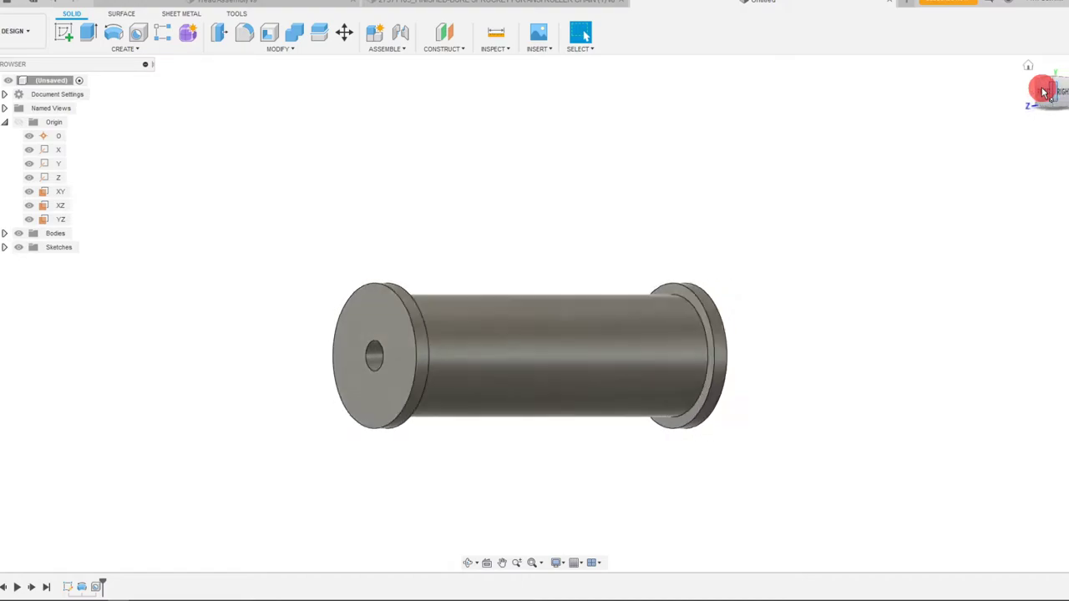
# - Save the design as Idler Spindle in the Robot project
pyautogui.click(1043, 90)
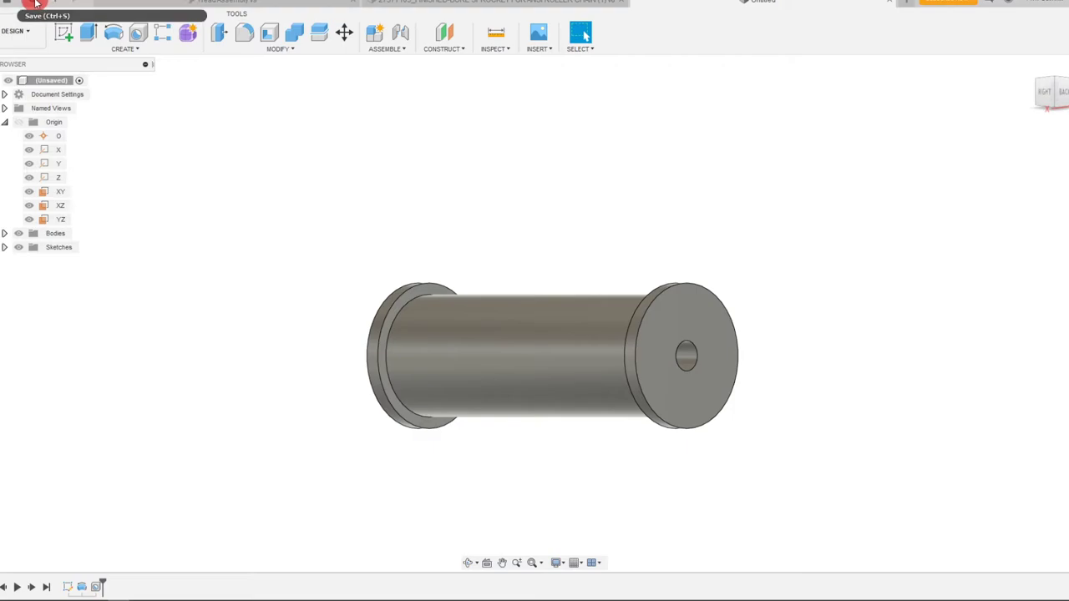
pyautogui.click(35, 5)
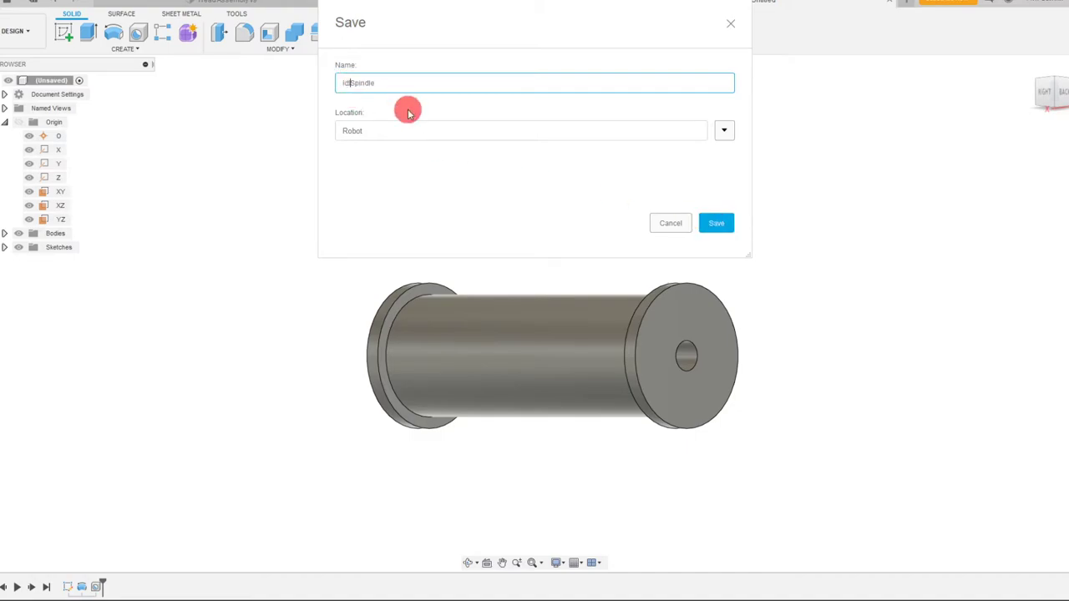
pyautogui.write('ler')
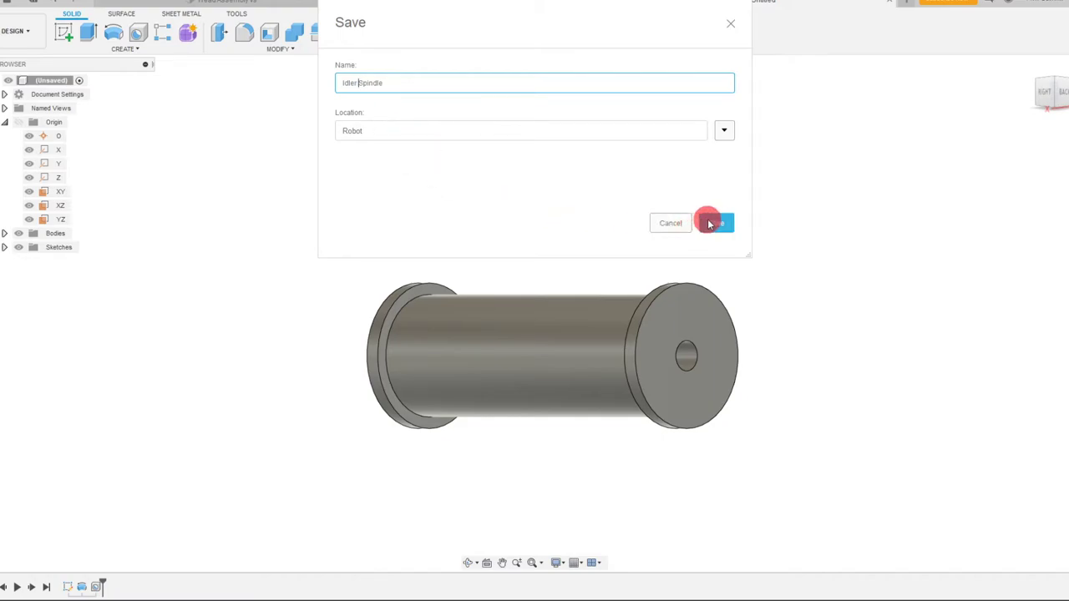
pyautogui.click(715, 224)
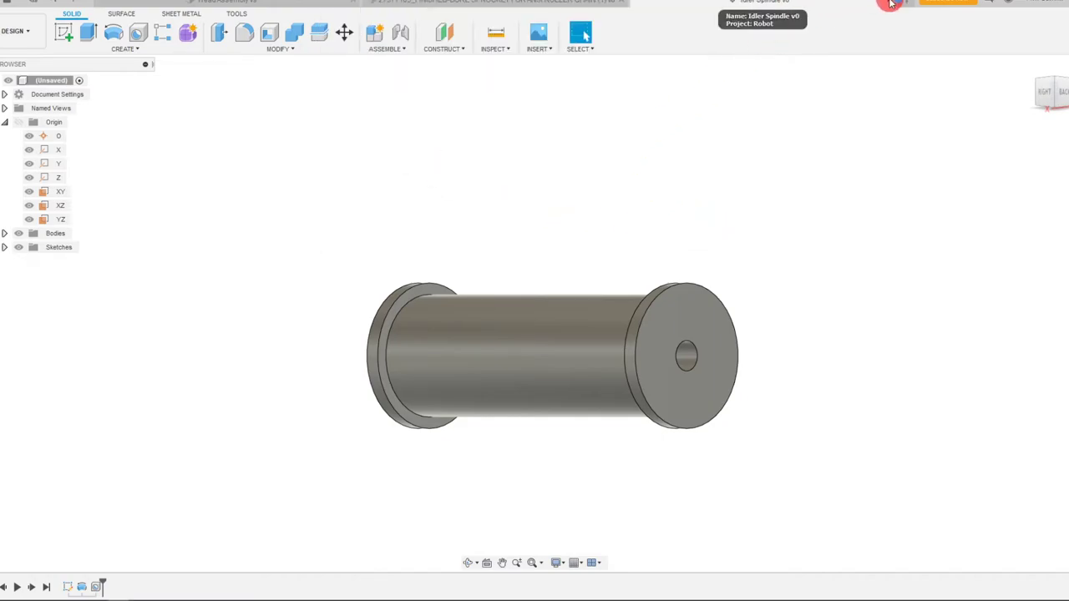
# - Insert the Idler Spindle into the current track assembly from the Data Panel
pyautogui.rightClick(51, 80)
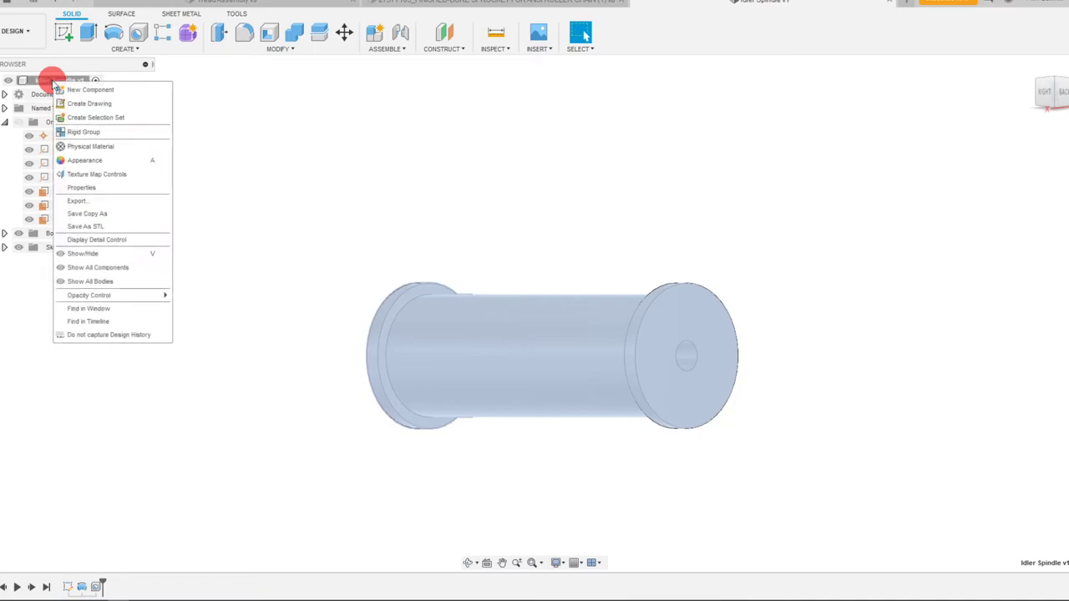
pyautogui.moveTo(267, 180)
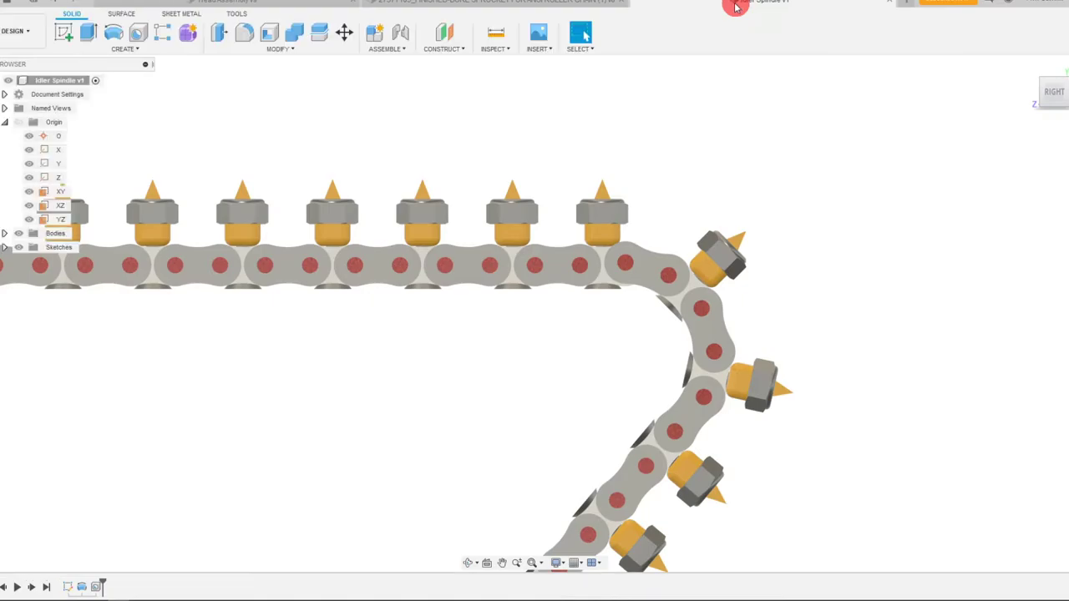
pyautogui.rightClick(59, 80)
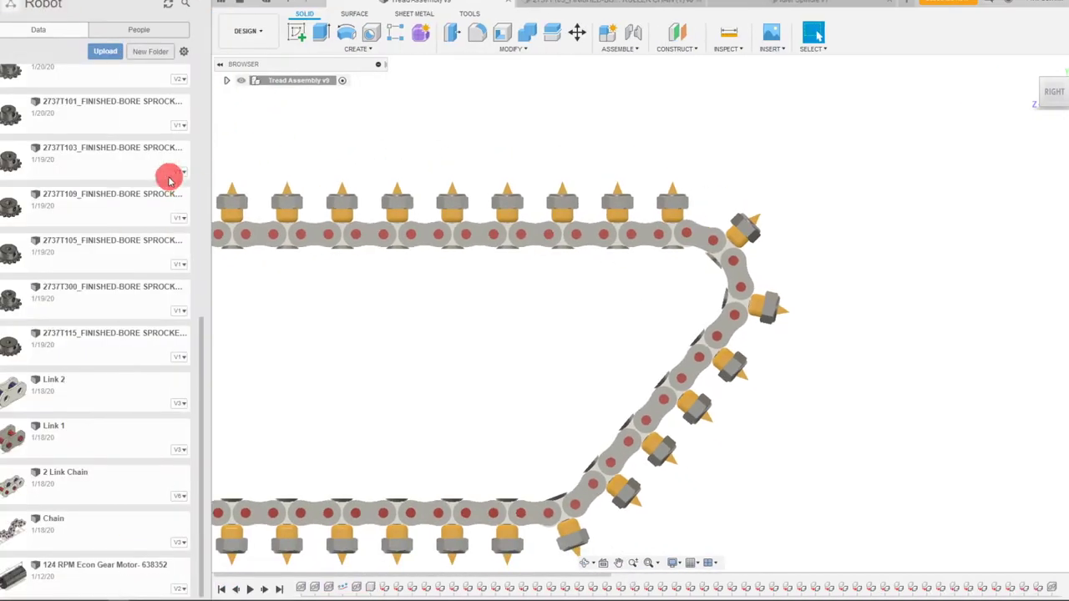
pyautogui.scroll(3)
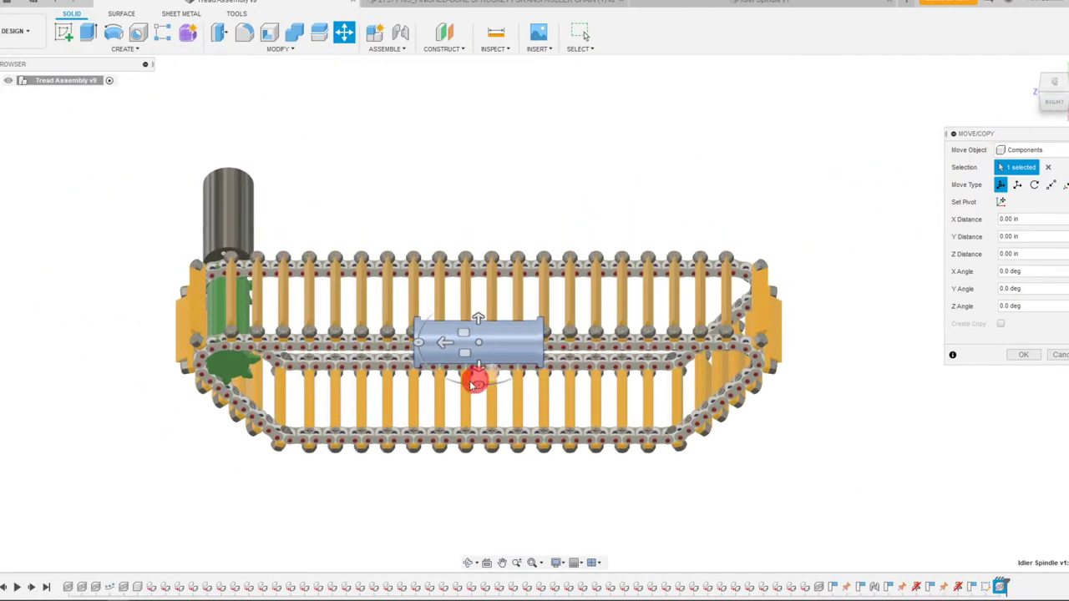
# - Rotate the spindle -90° about X and Y to match the sprocket axis and commit placement
pyautogui.moveTo(476, 385); pyautogui.dragTo(441, 297)
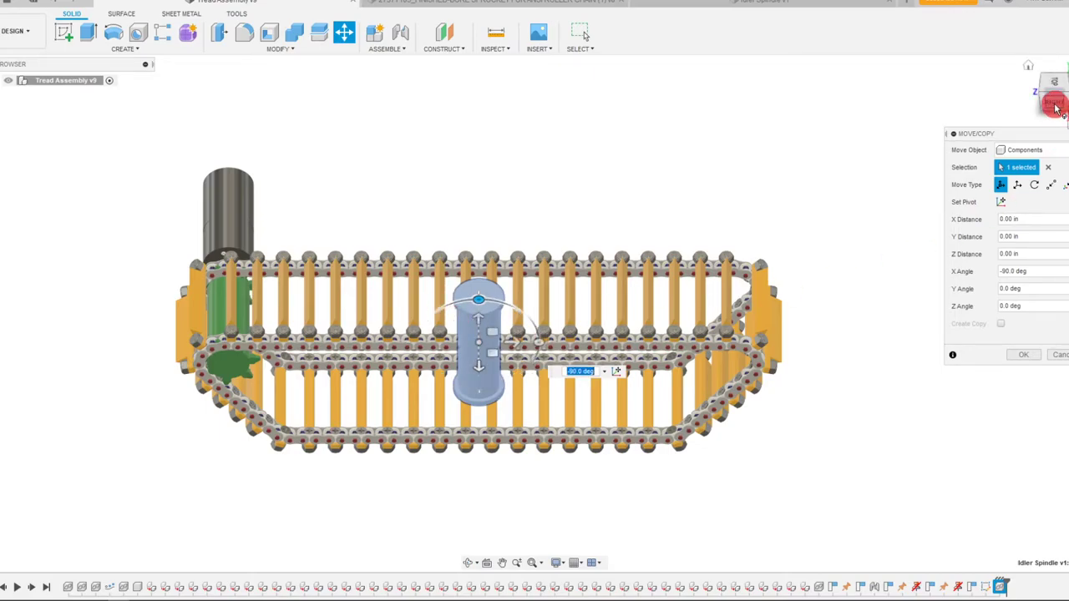
pyautogui.click(1056, 86)
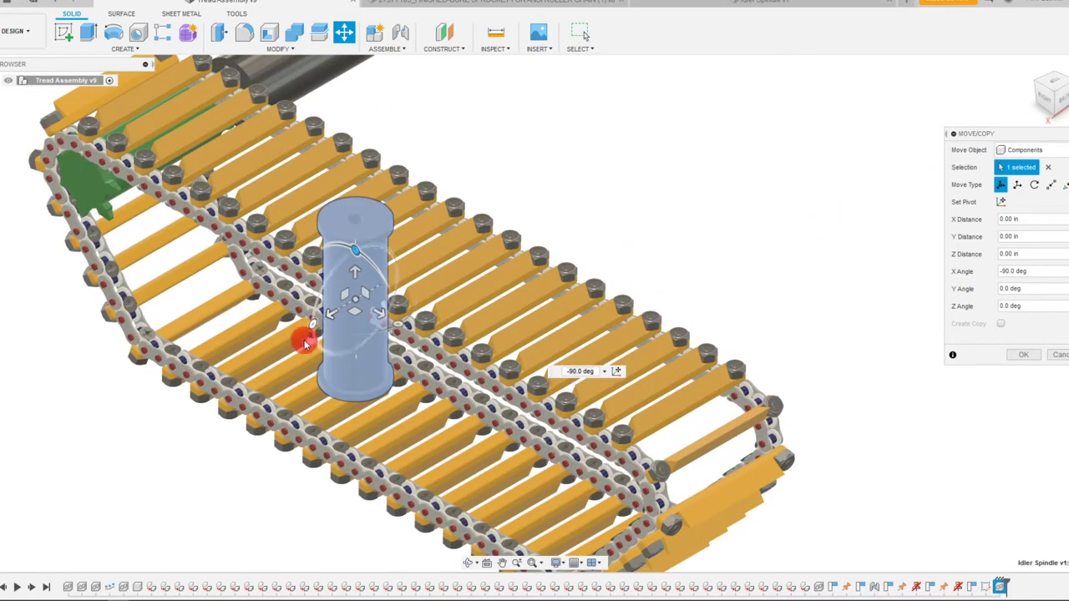
pyautogui.moveTo(304, 341); pyautogui.dragTo(341, 254)
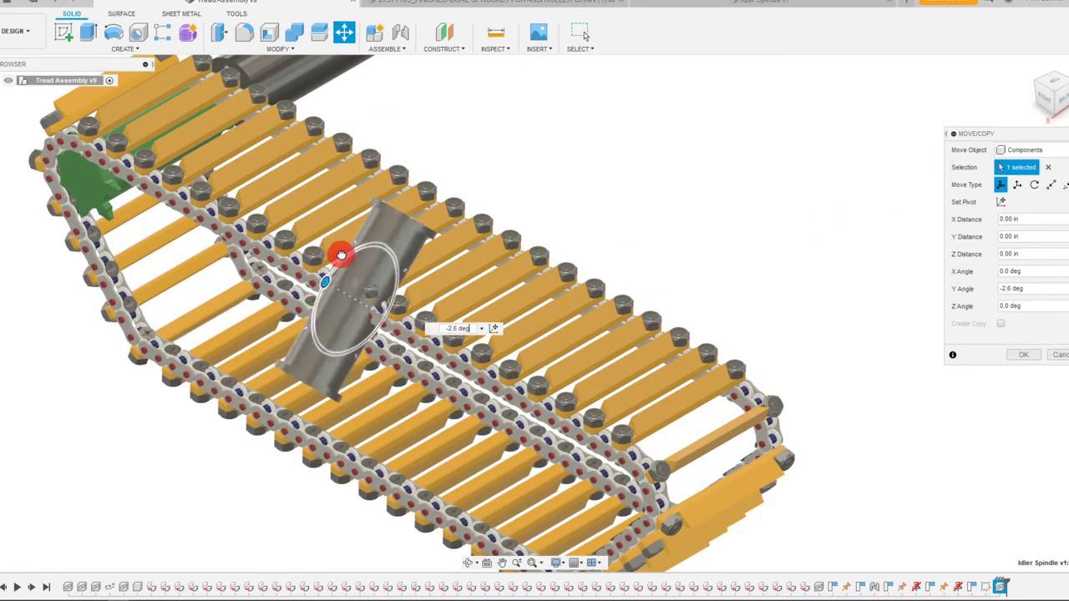
pyautogui.moveTo(341, 254); pyautogui.dragTo(371, 232)
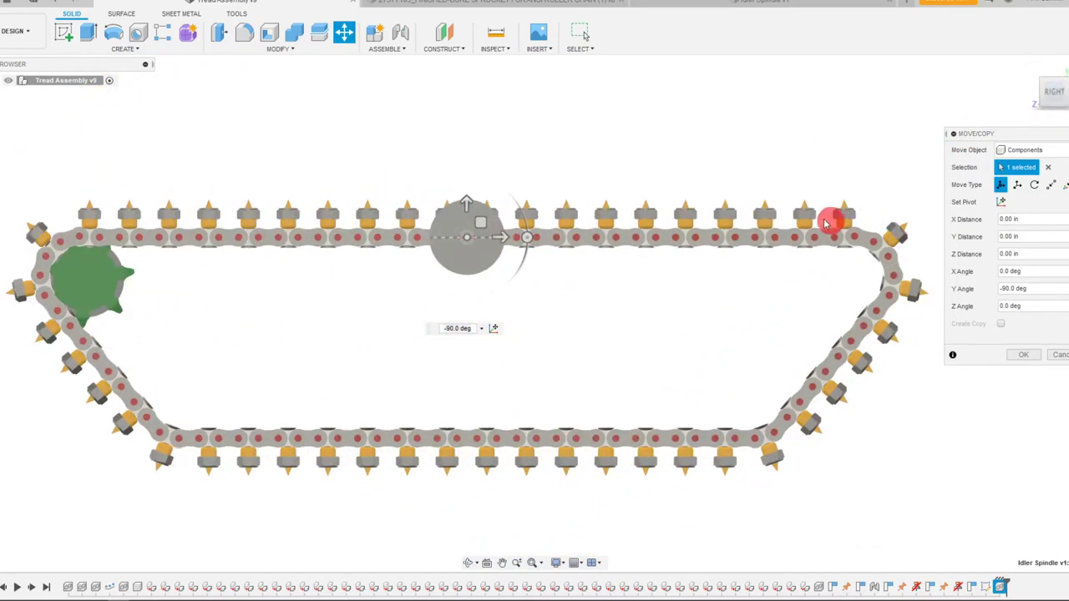
pyautogui.click(1022, 354)
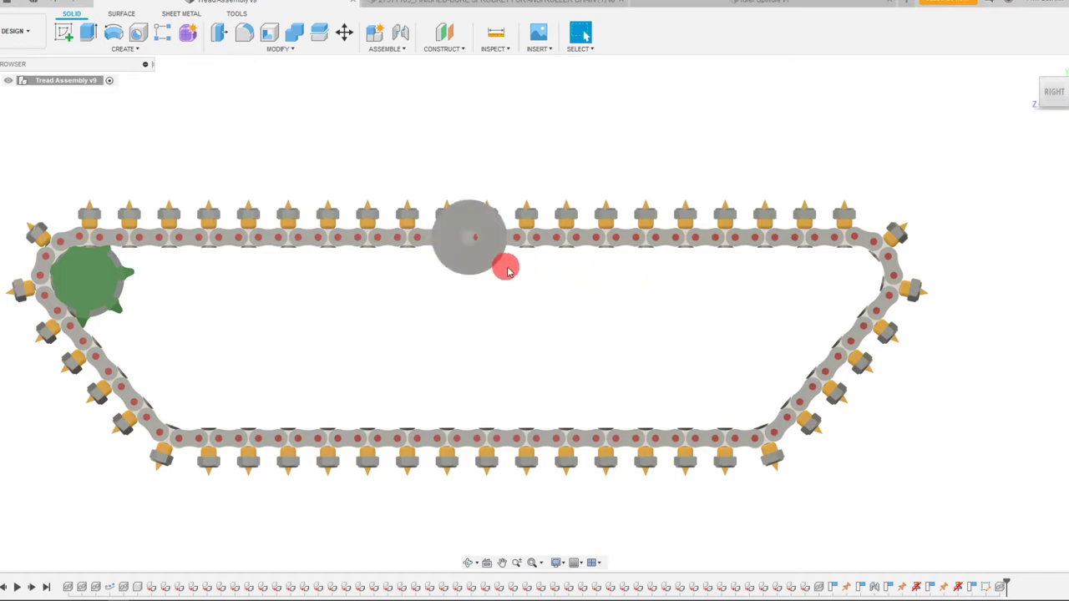
pyautogui.moveTo(467, 237); pyautogui.dragTo(832, 281)
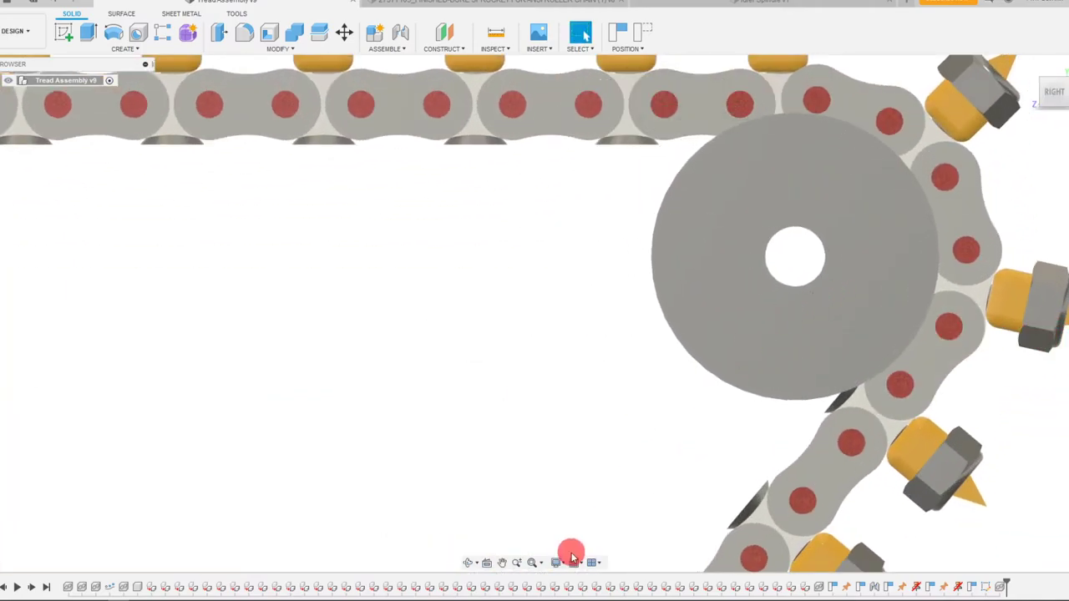
# - Set visual style to Wireframe with Hidden Edges and view the assembly from the back
pyautogui.click(575, 561)
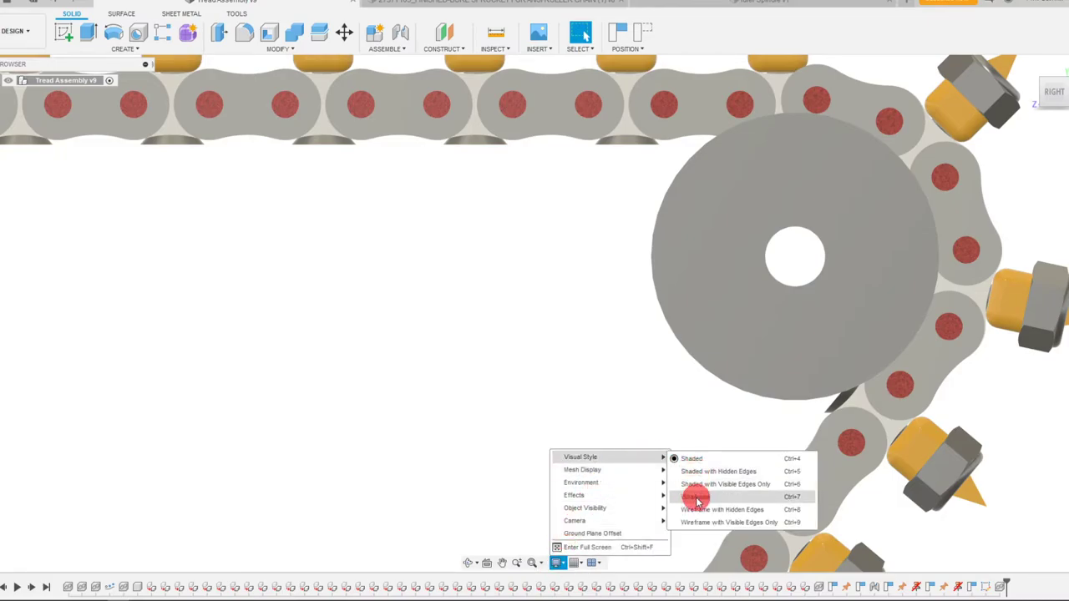
pyautogui.moveTo(721, 510)
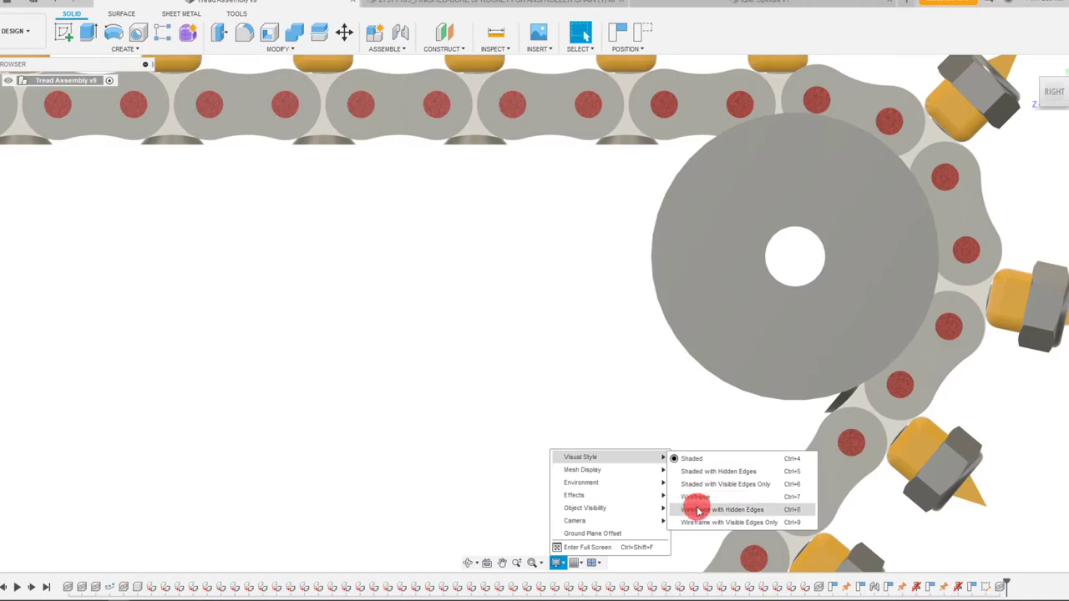
pyautogui.click(725, 510)
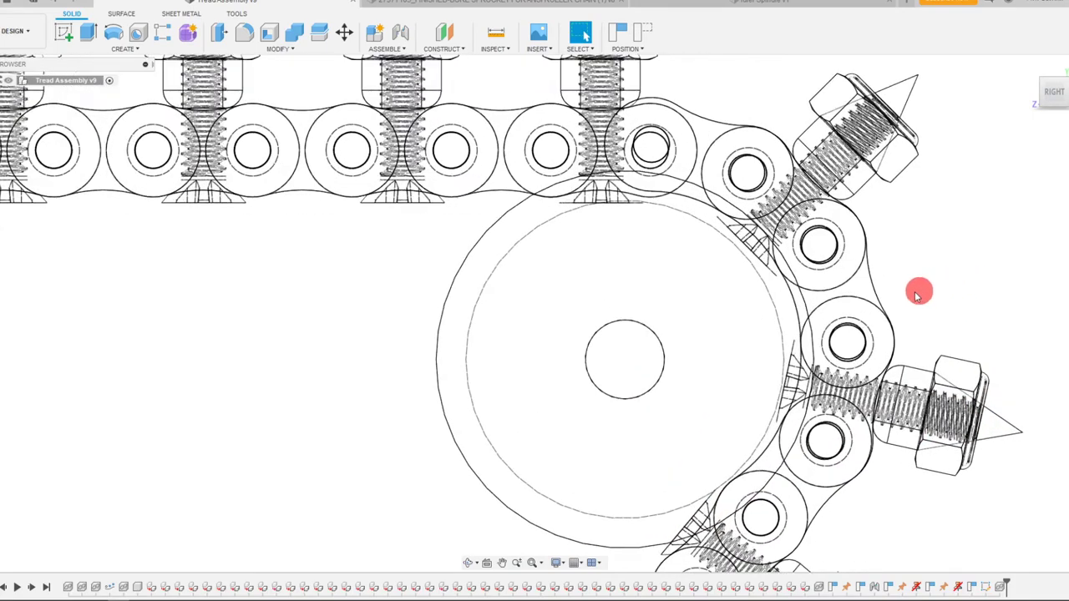
pyautogui.moveTo(410, 233)
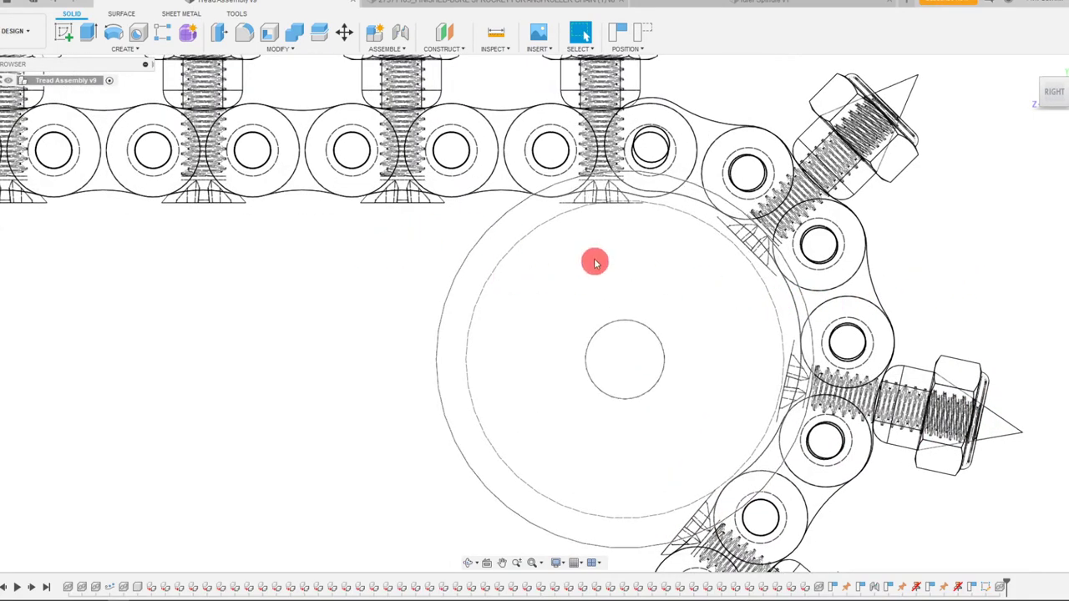
pyautogui.moveTo(515, 254)
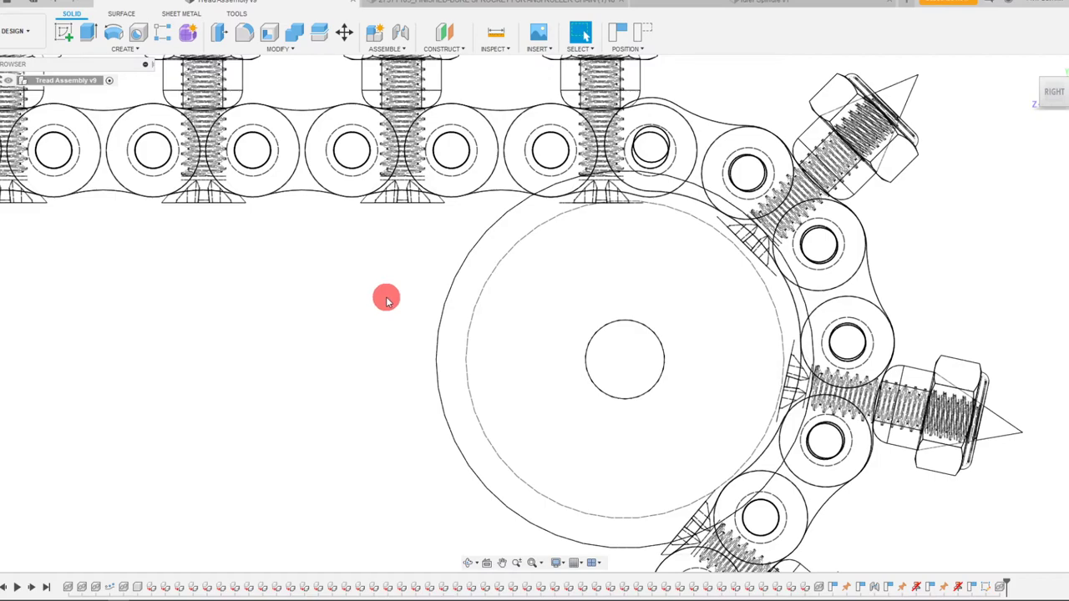
pyautogui.moveTo(509, 177)
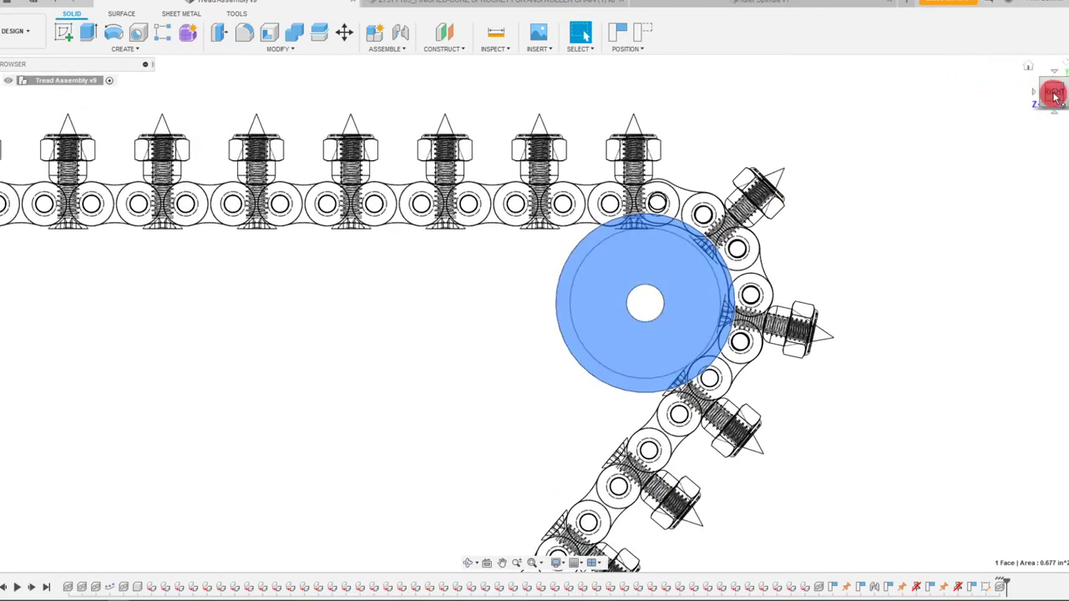
pyautogui.click(1052, 92)
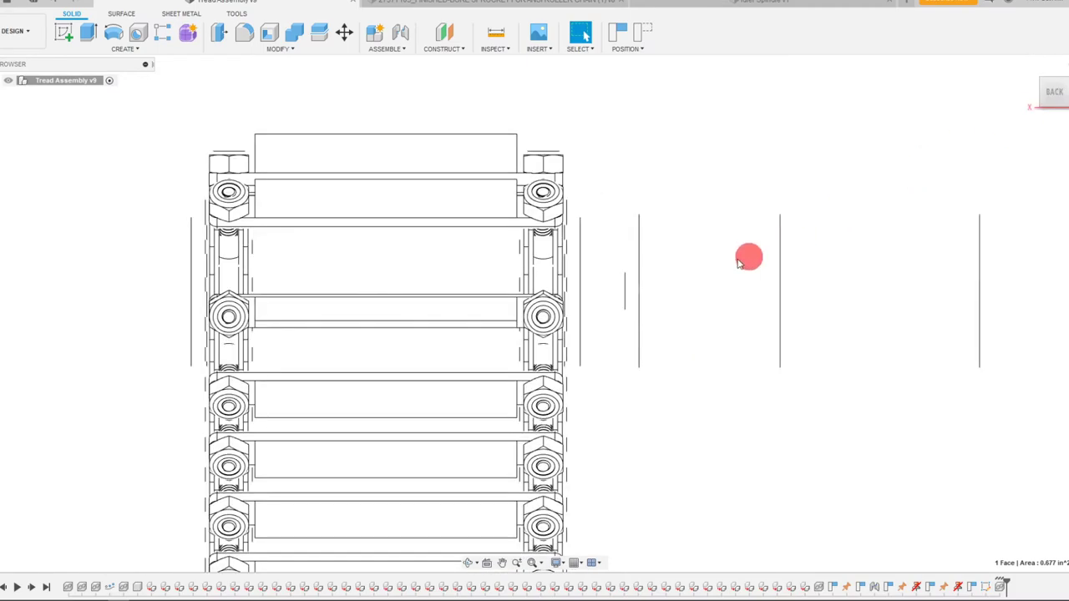
pyautogui.click(557, 561)
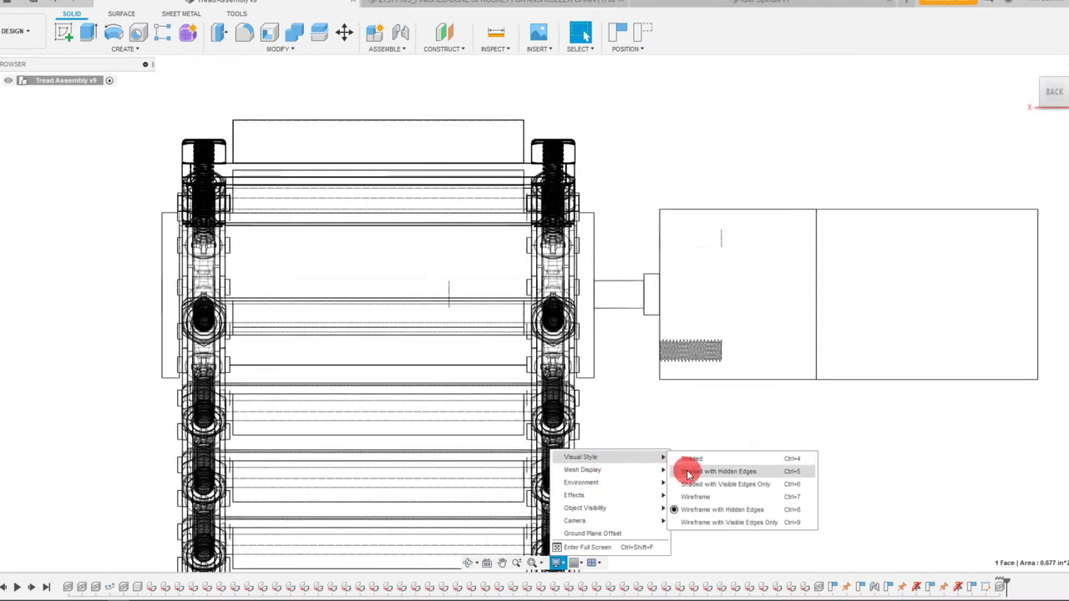
# - Switch back to Shaded visual style and orbit around the idler spindle inside the chain loop
pyautogui.click(719, 471)
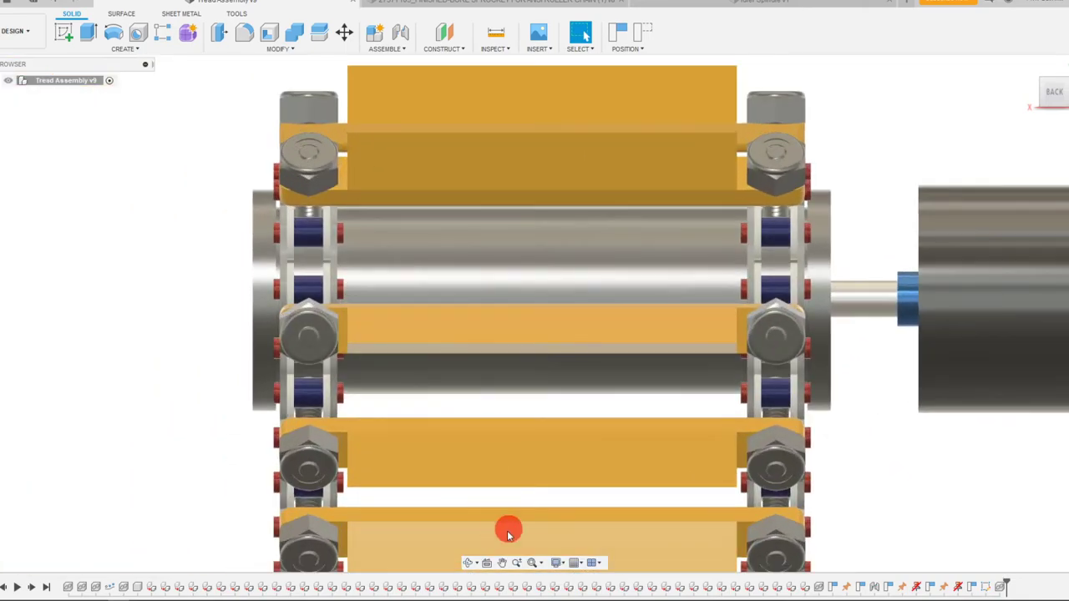
pyautogui.moveTo(508, 531); pyautogui.dragTo(572, 376)
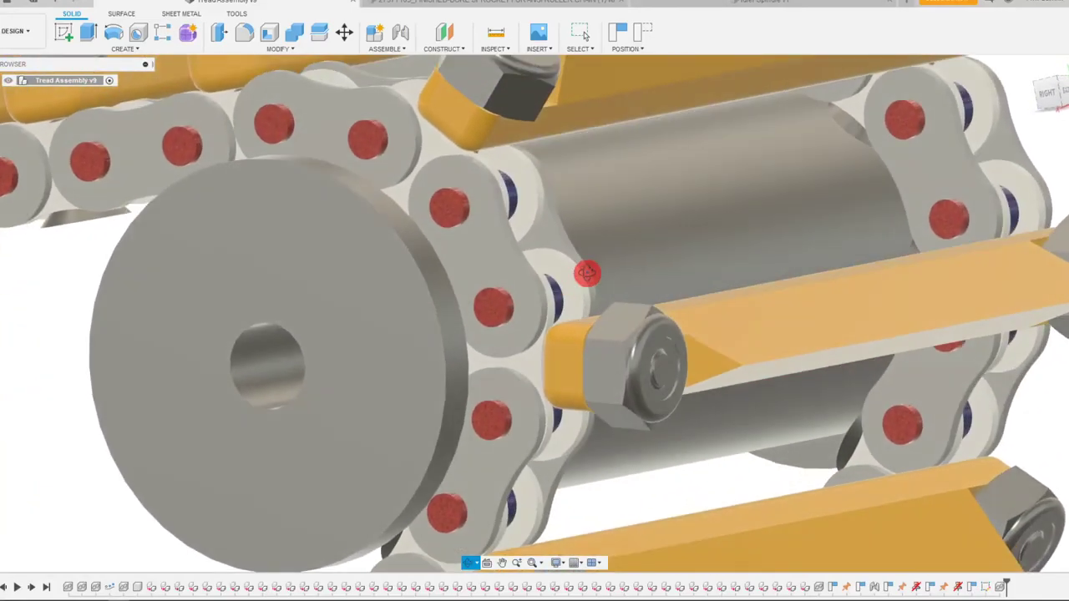
pyautogui.moveTo(584, 273); pyautogui.dragTo(410, 369)
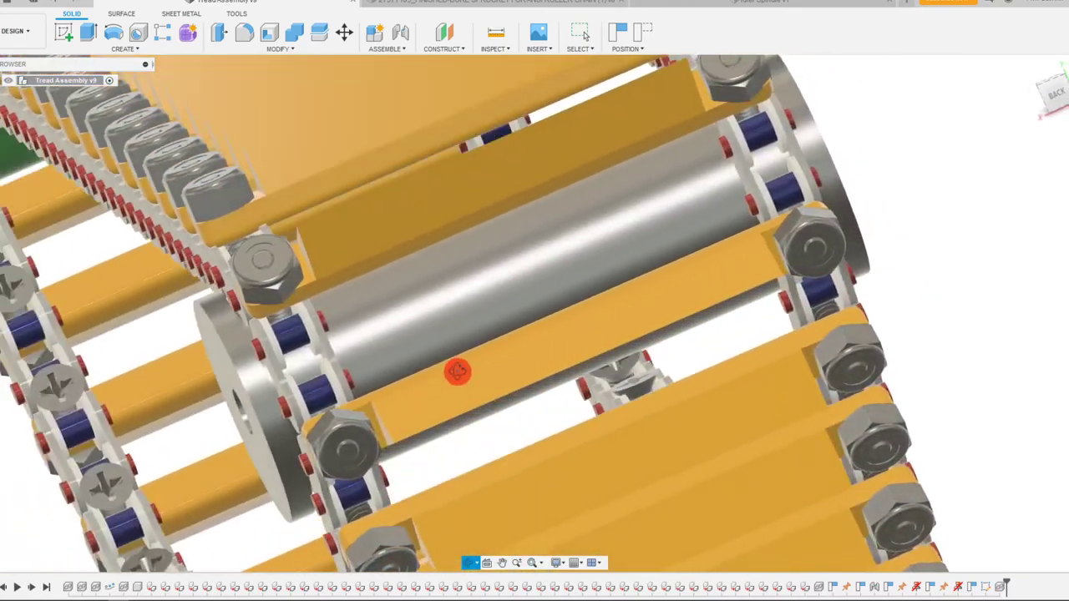
pyautogui.moveTo(457, 371); pyautogui.dragTo(642, 361)
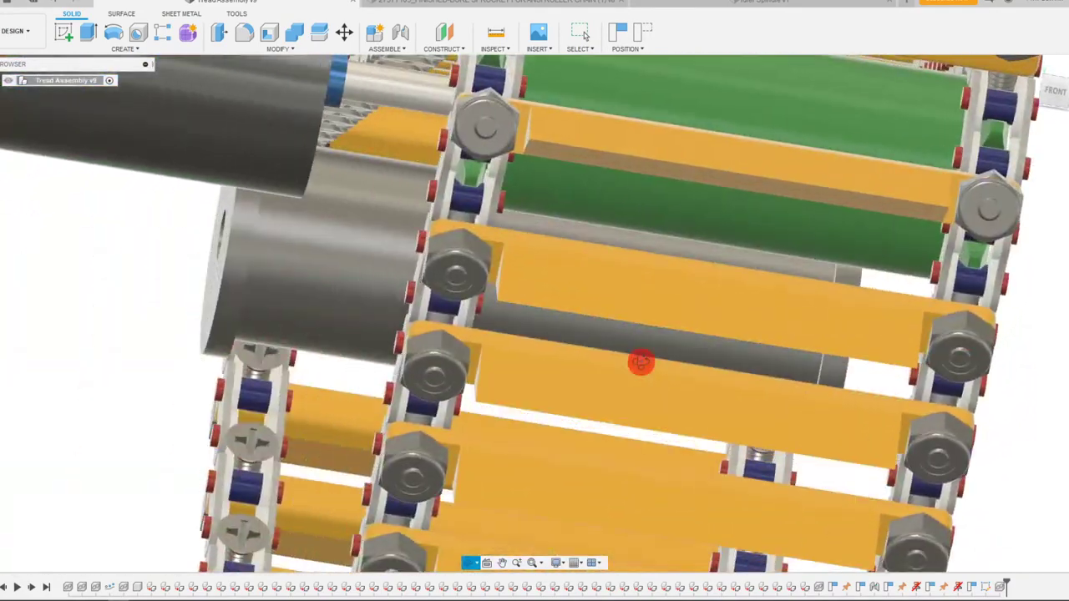
pyautogui.moveTo(643, 364); pyautogui.dragTo(488, 346)
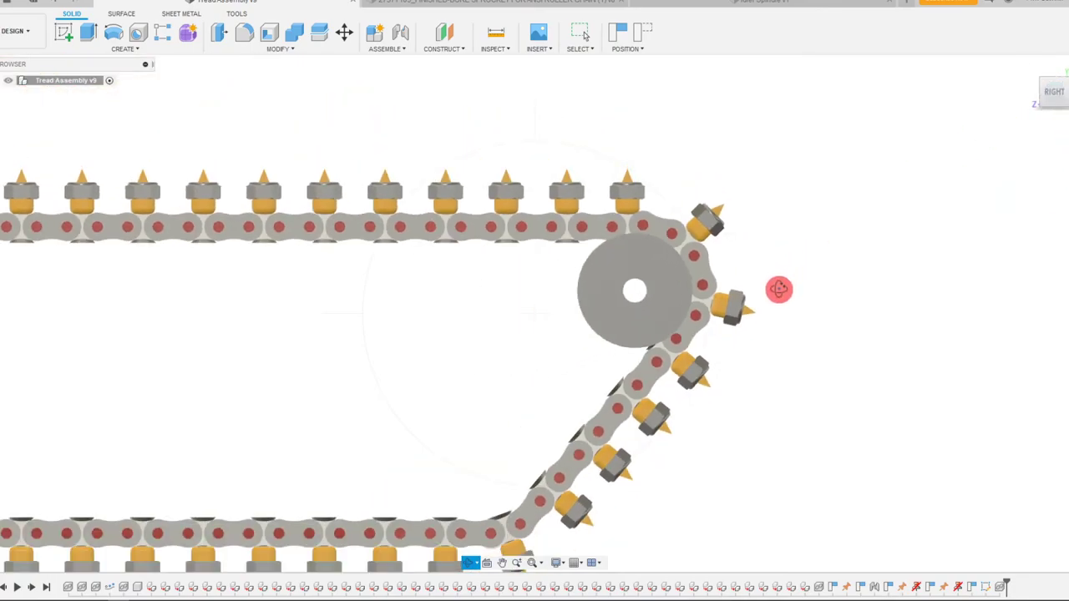
pyautogui.scroll(-3)
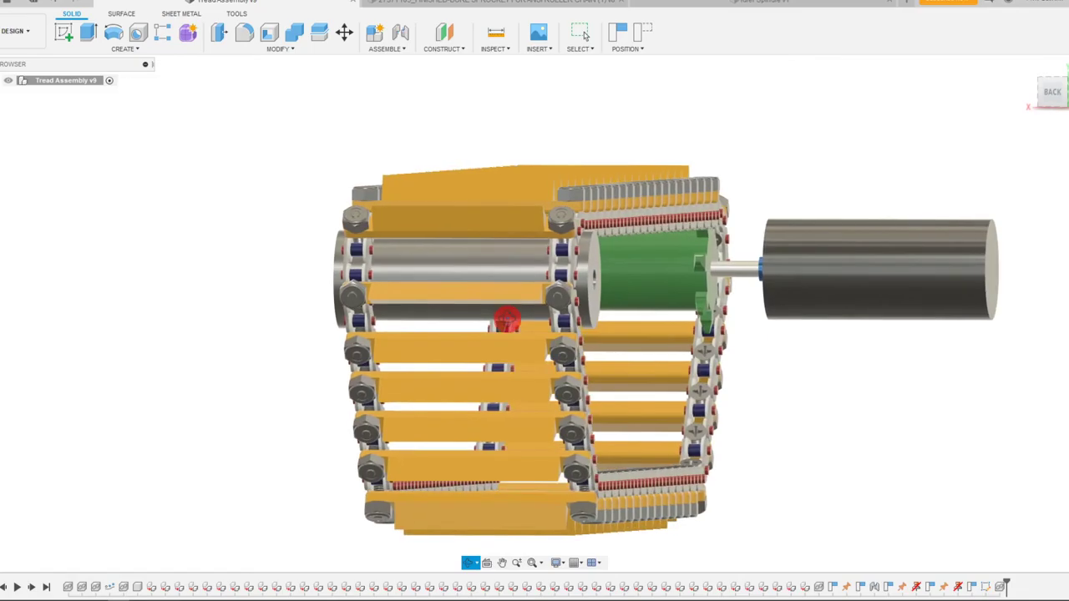
pyautogui.moveTo(509, 321); pyautogui.dragTo(595, 315)
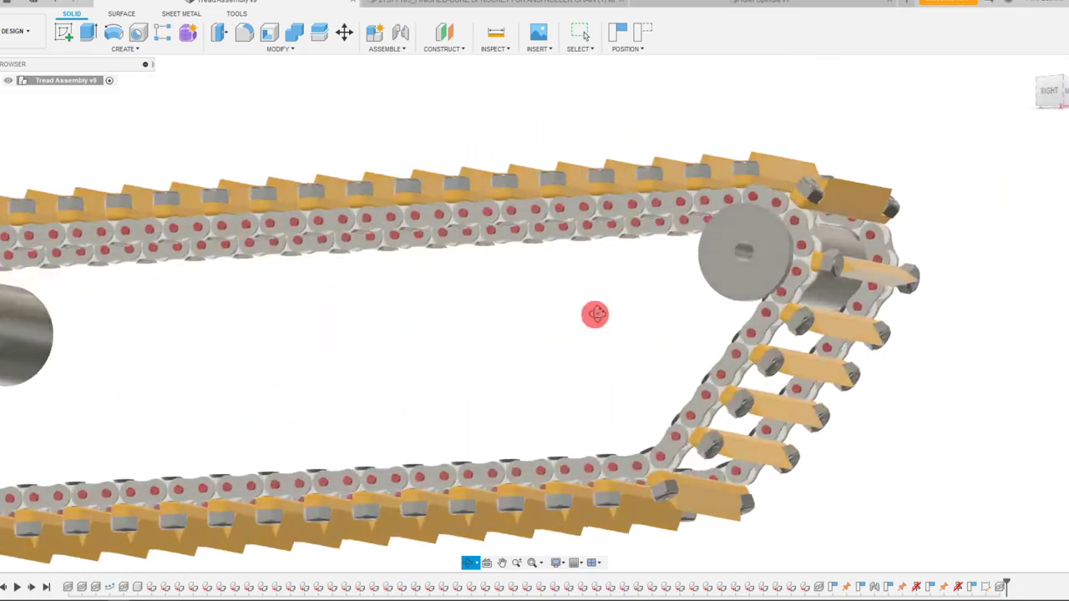
pyautogui.moveTo(595, 314); pyautogui.dragTo(584, 342)
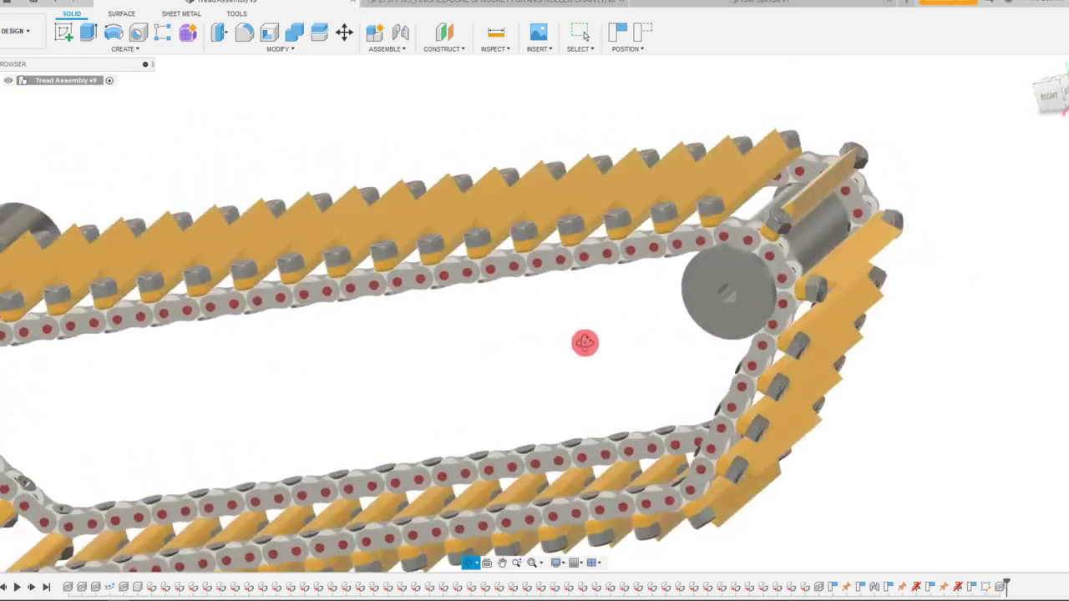
pyautogui.moveTo(584, 342); pyautogui.dragTo(587, 317)
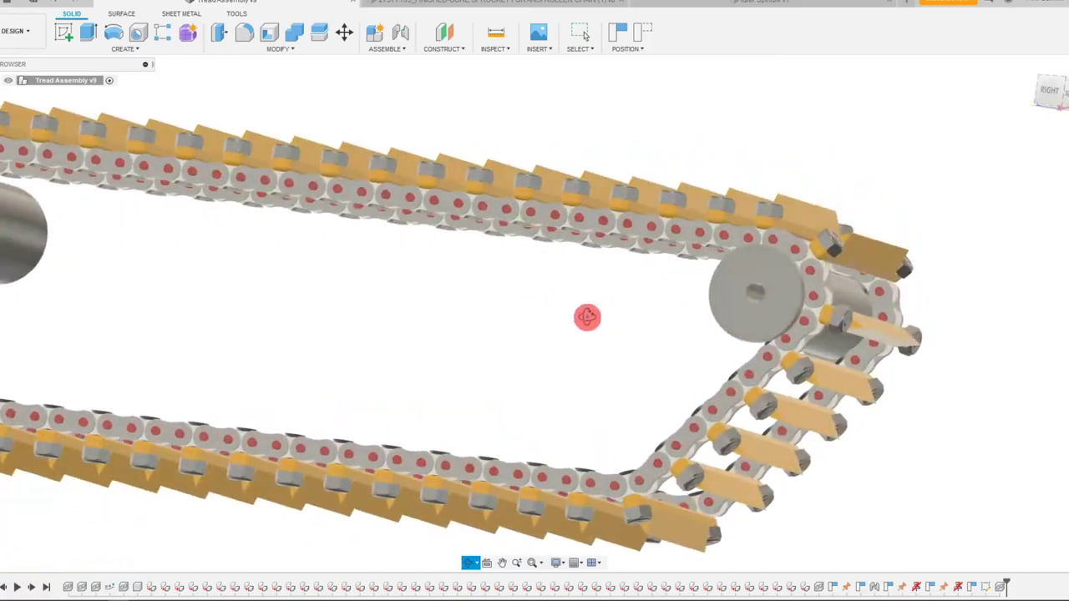
pyautogui.moveTo(588, 318); pyautogui.dragTo(672, 328)
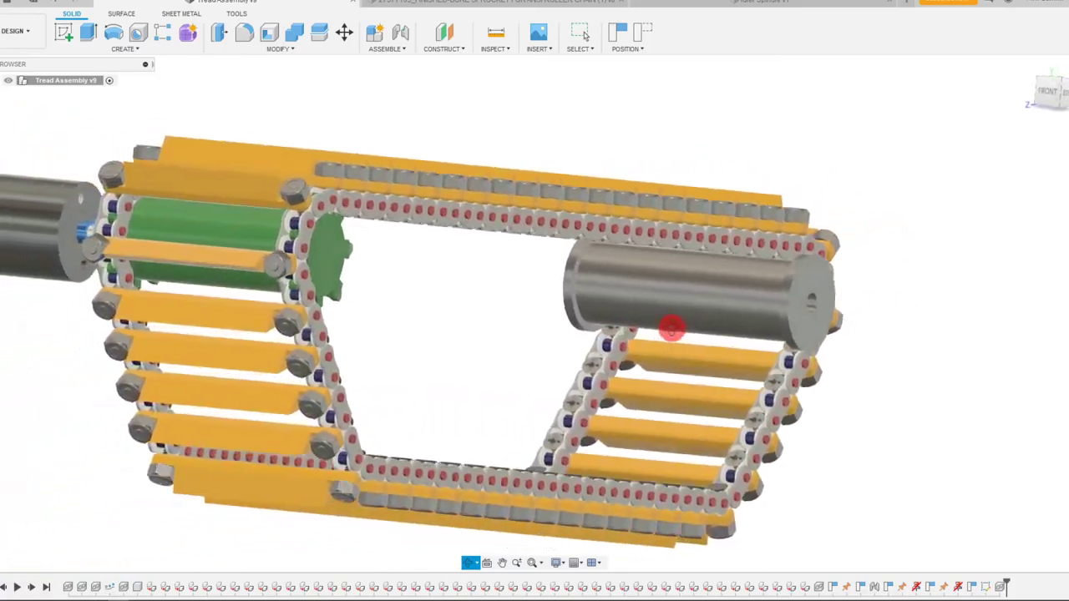
pyautogui.moveTo(672, 326); pyautogui.dragTo(617, 314)
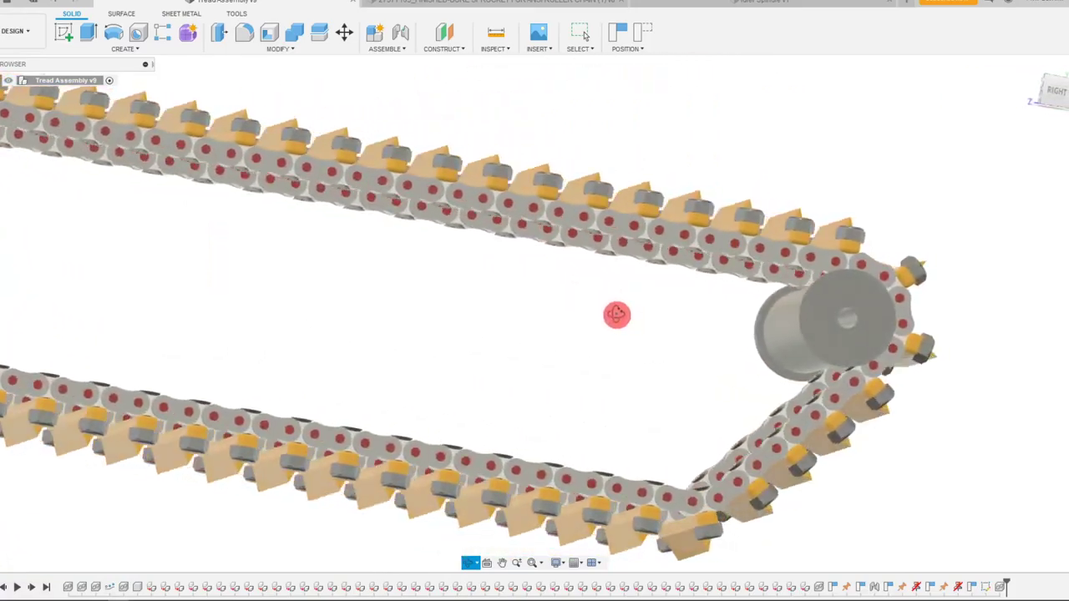
pyautogui.moveTo(617, 314); pyautogui.dragTo(601, 294)
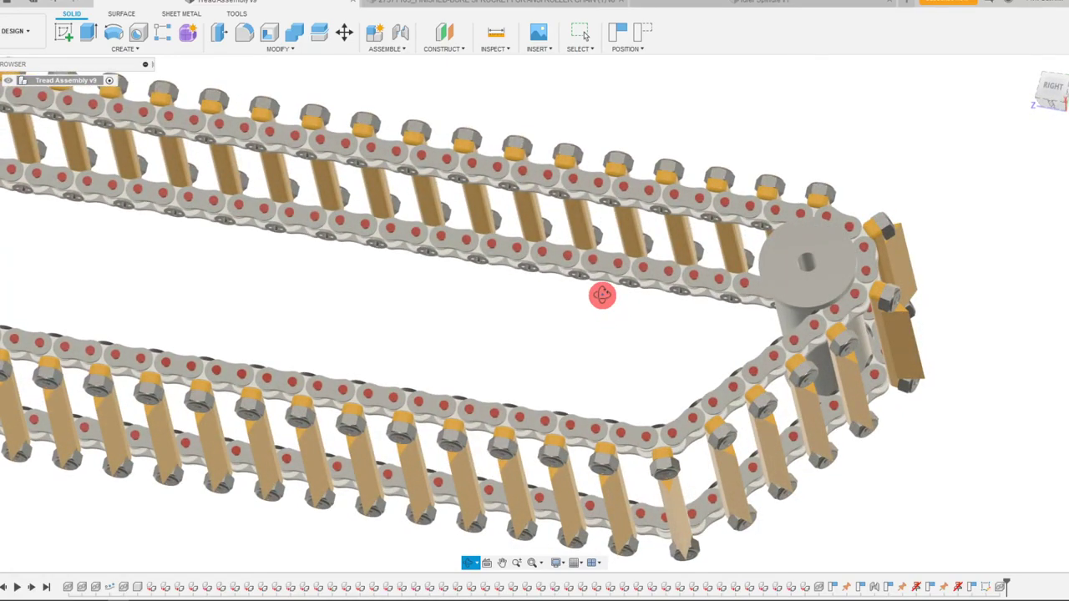
pyautogui.moveTo(601, 294); pyautogui.dragTo(648, 346)
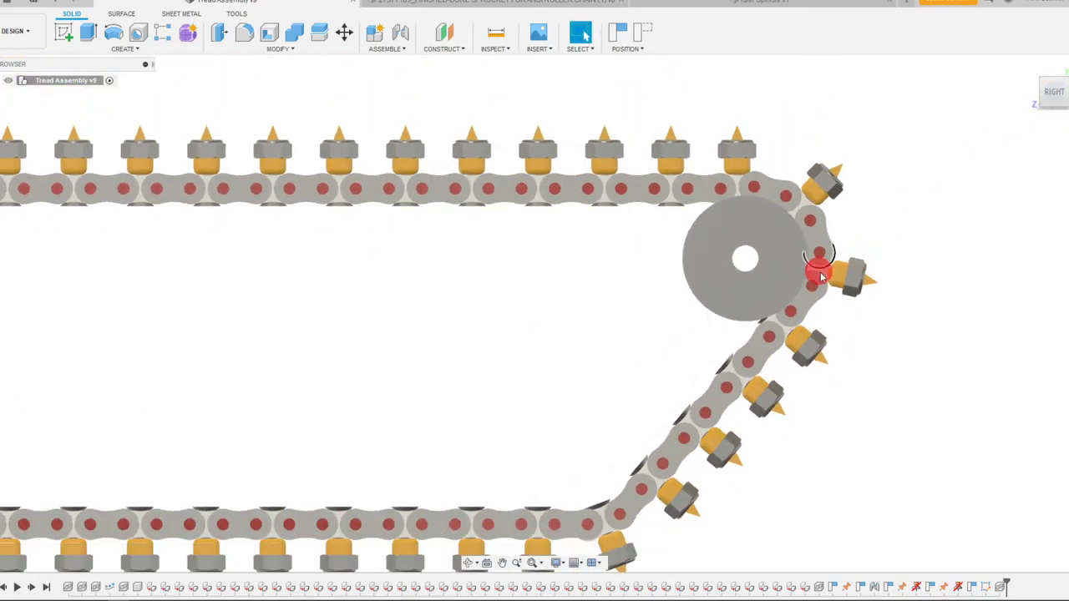
# - Save the tread assembly as a new version with the idler spindle in place
pyautogui.press('ctrl+s')
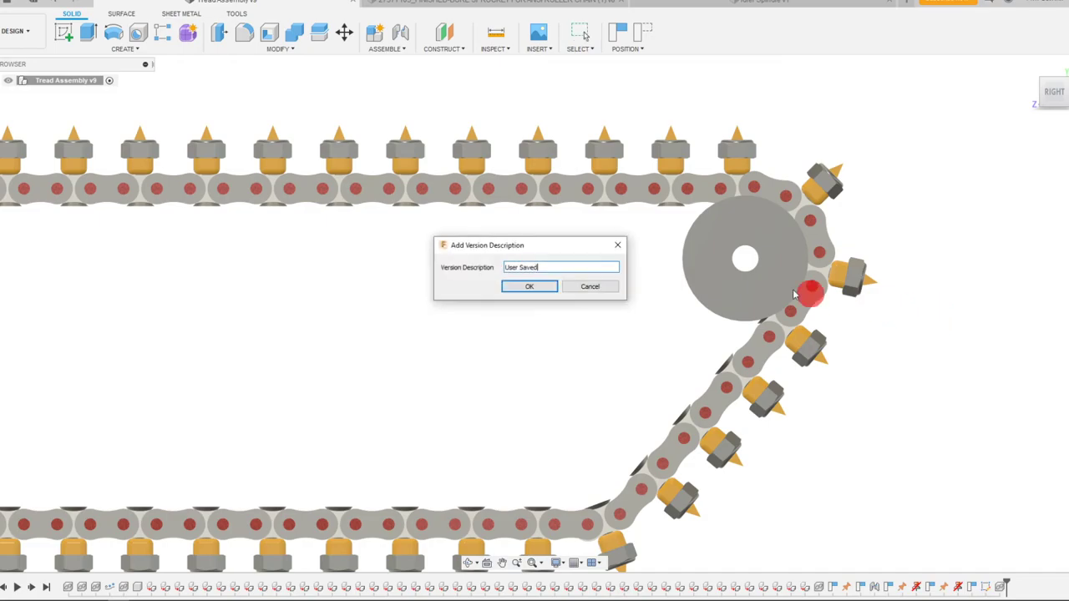
pyautogui.click(528, 287)
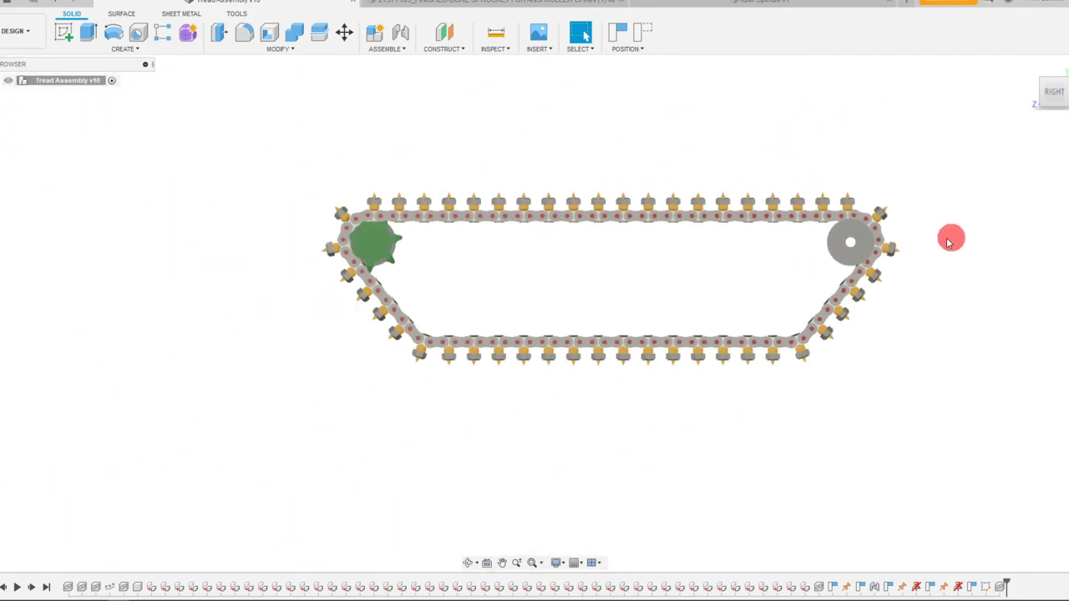
pyautogui.click(1052, 92)
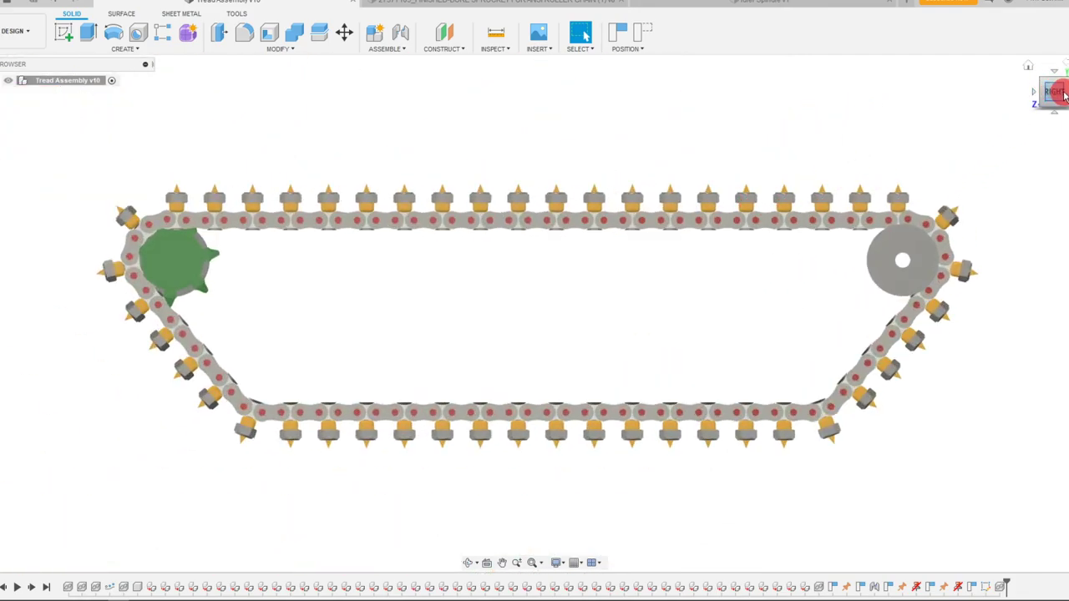
pyautogui.click(1053, 94)
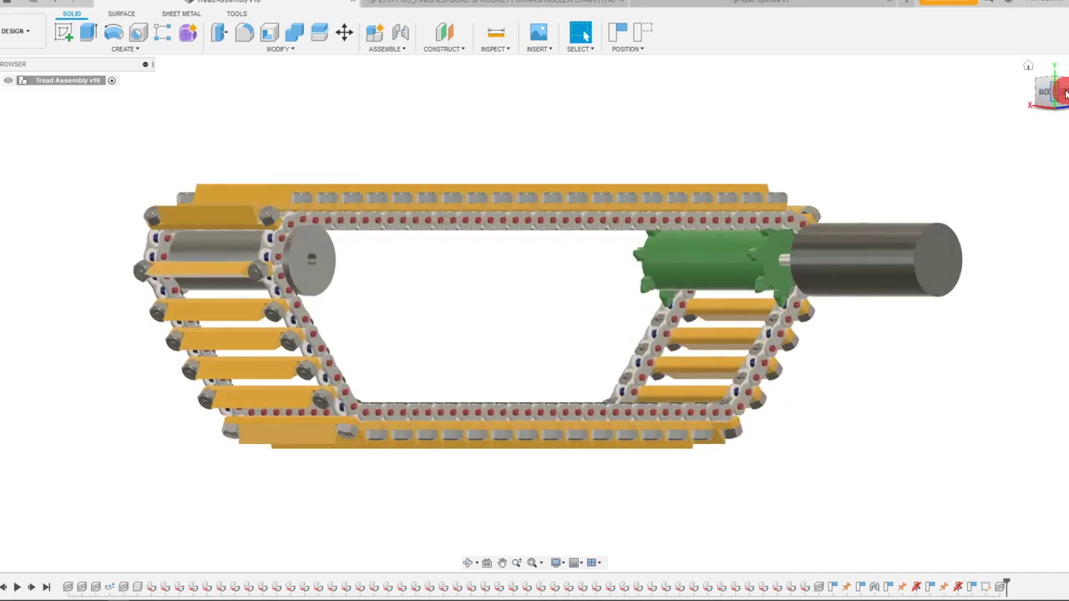
pyautogui.click(1046, 90)
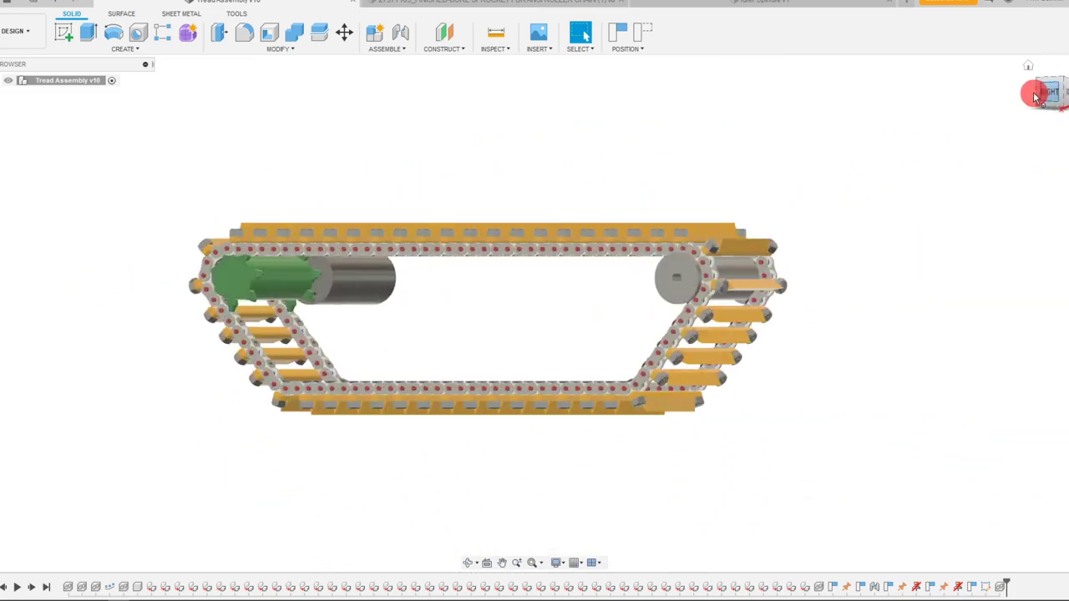
pyautogui.scroll(3)
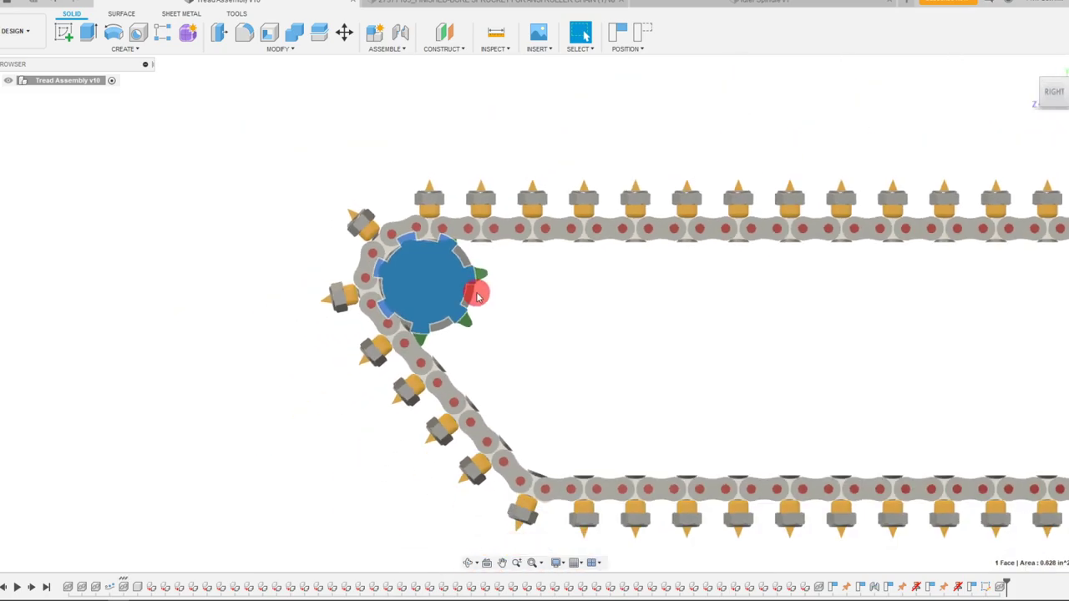
pyautogui.click(1054, 80)
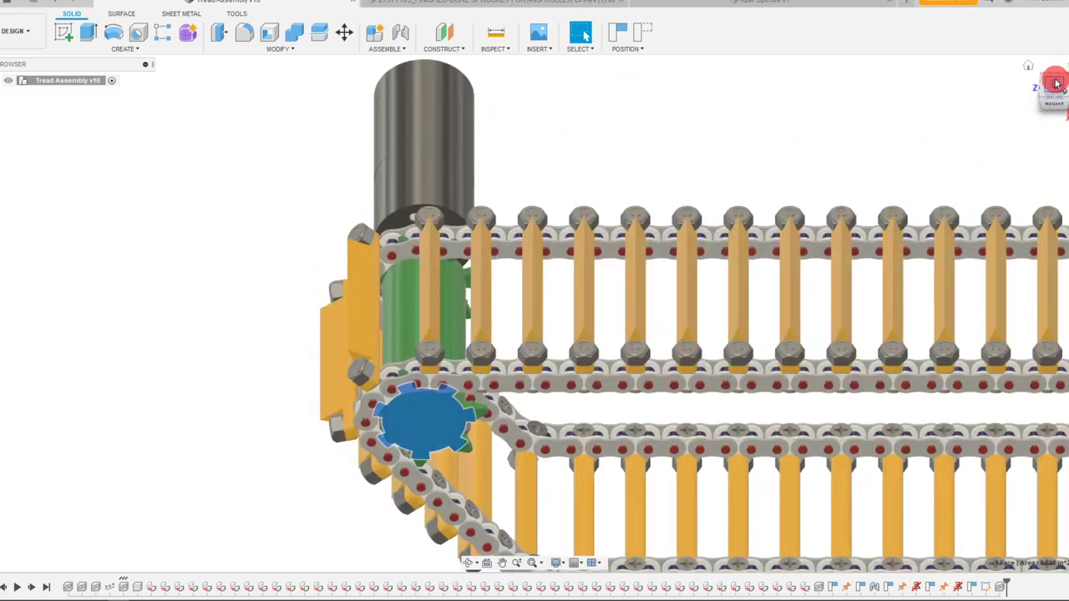
pyautogui.click(1054, 82)
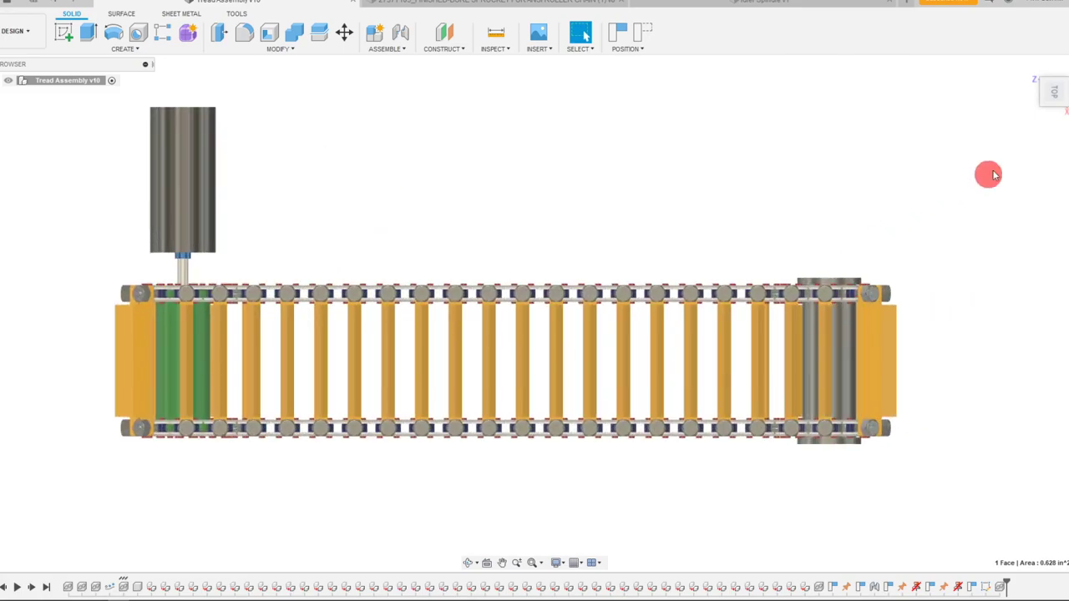